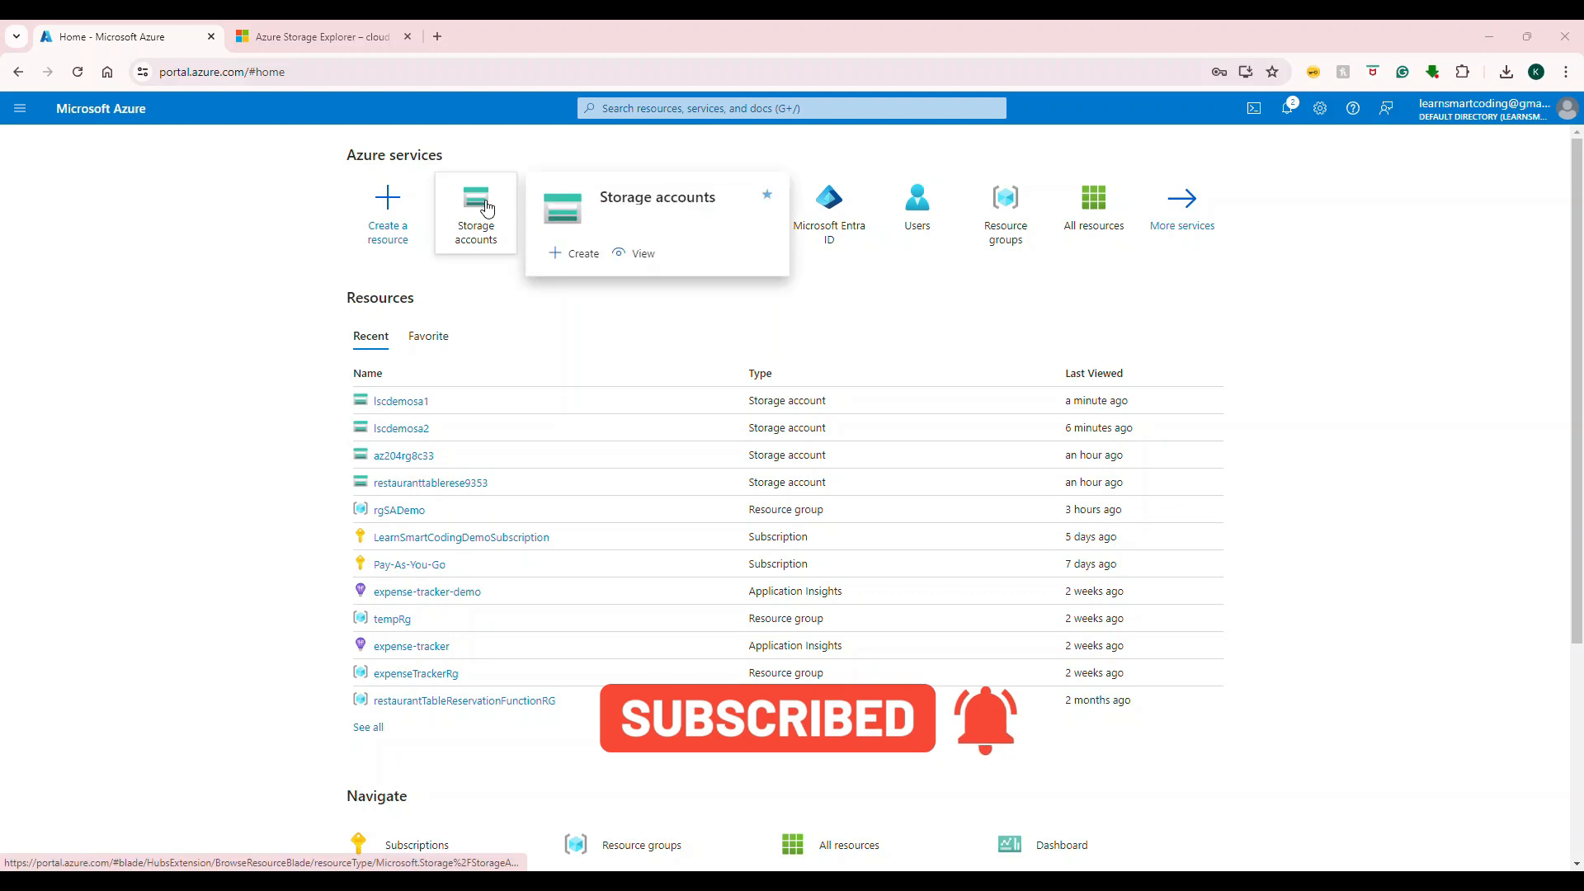
# Step: Show the containers of the lscdemosa2 storage account ($logs, pictures, tech)
pyautogui.click(475, 213)
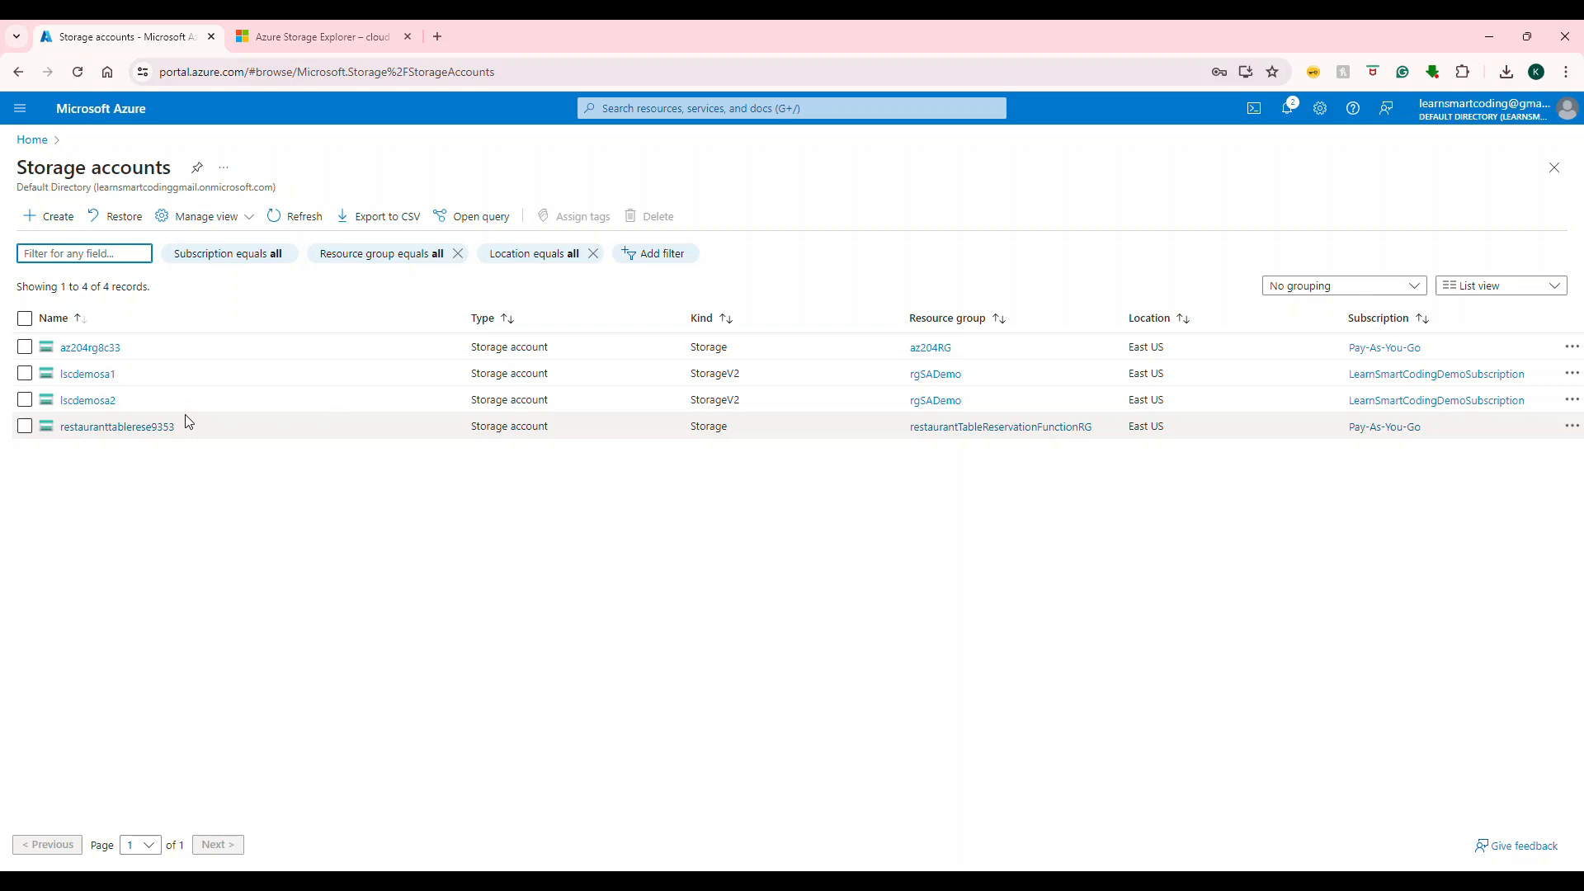
pyautogui.moveTo(117, 426)
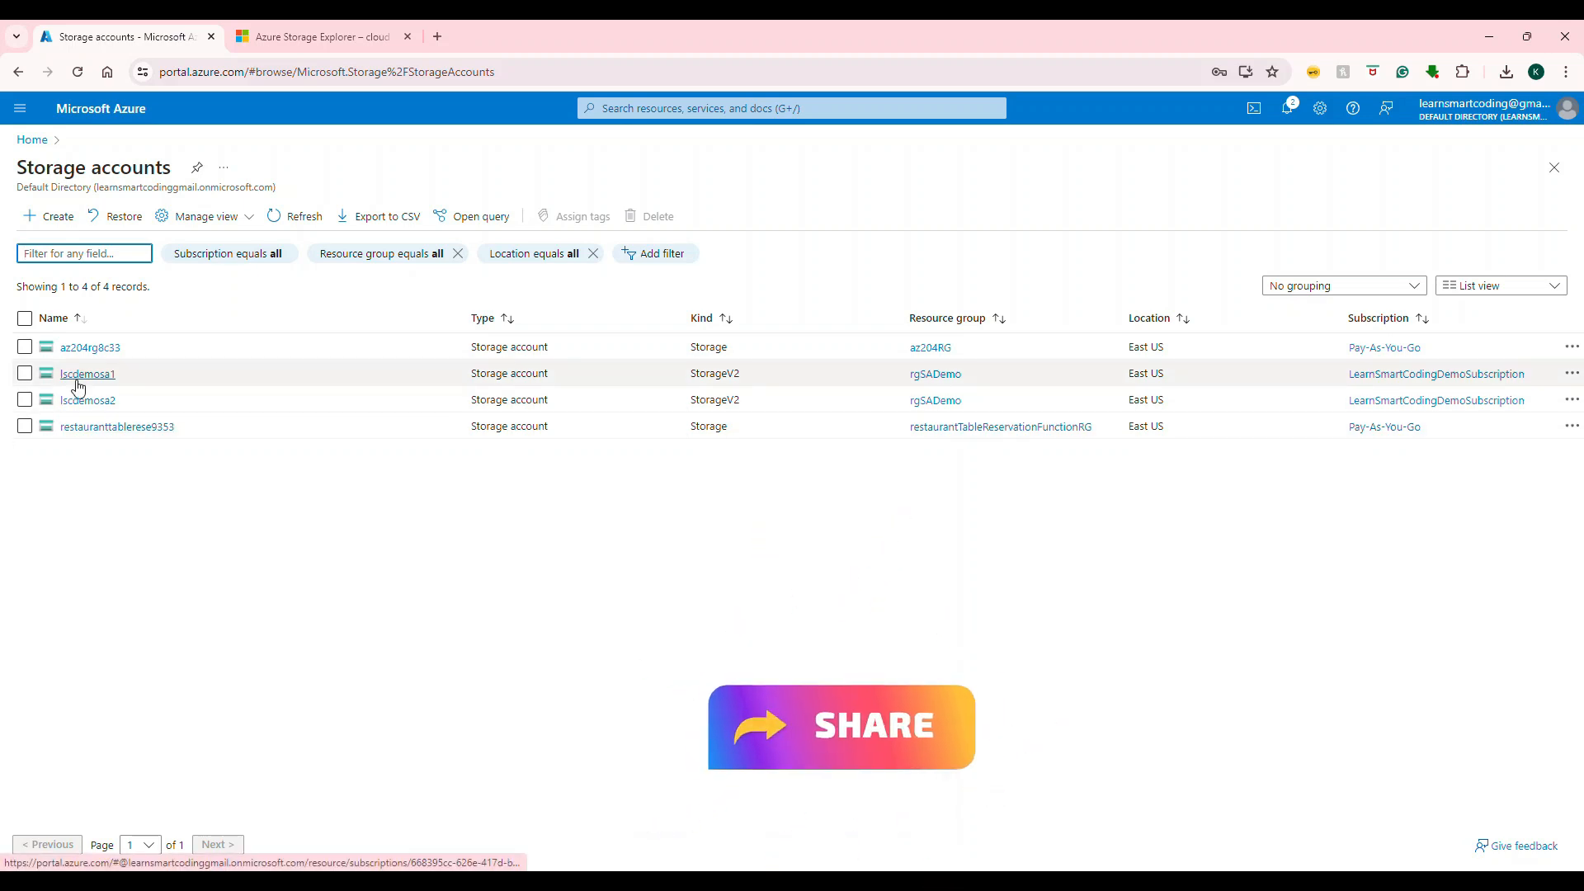
pyautogui.click(88, 399)
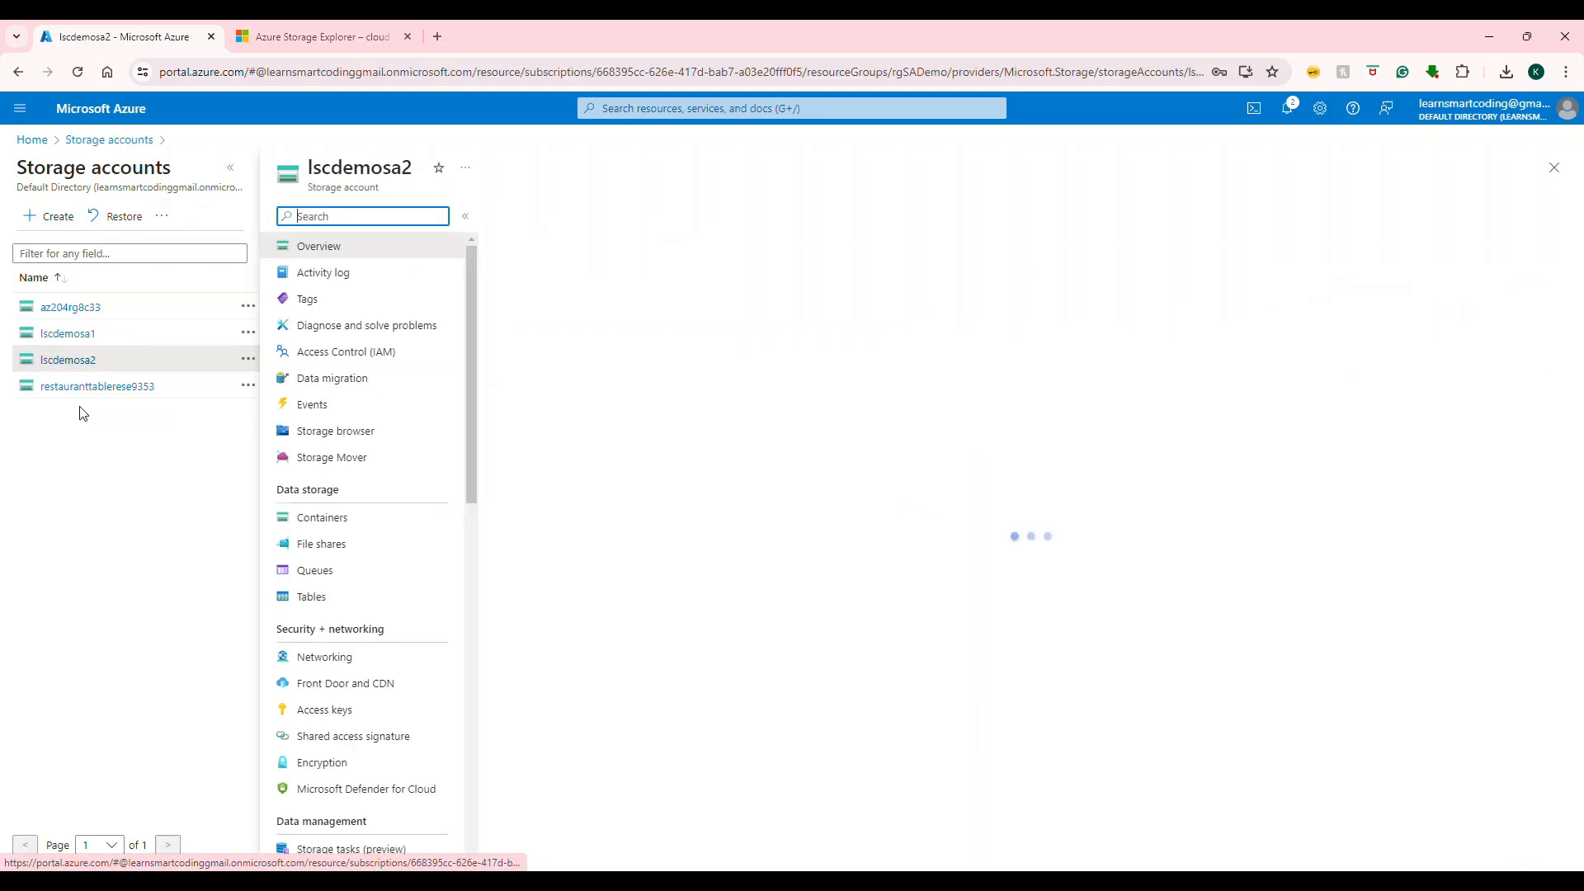
pyautogui.click(321, 516)
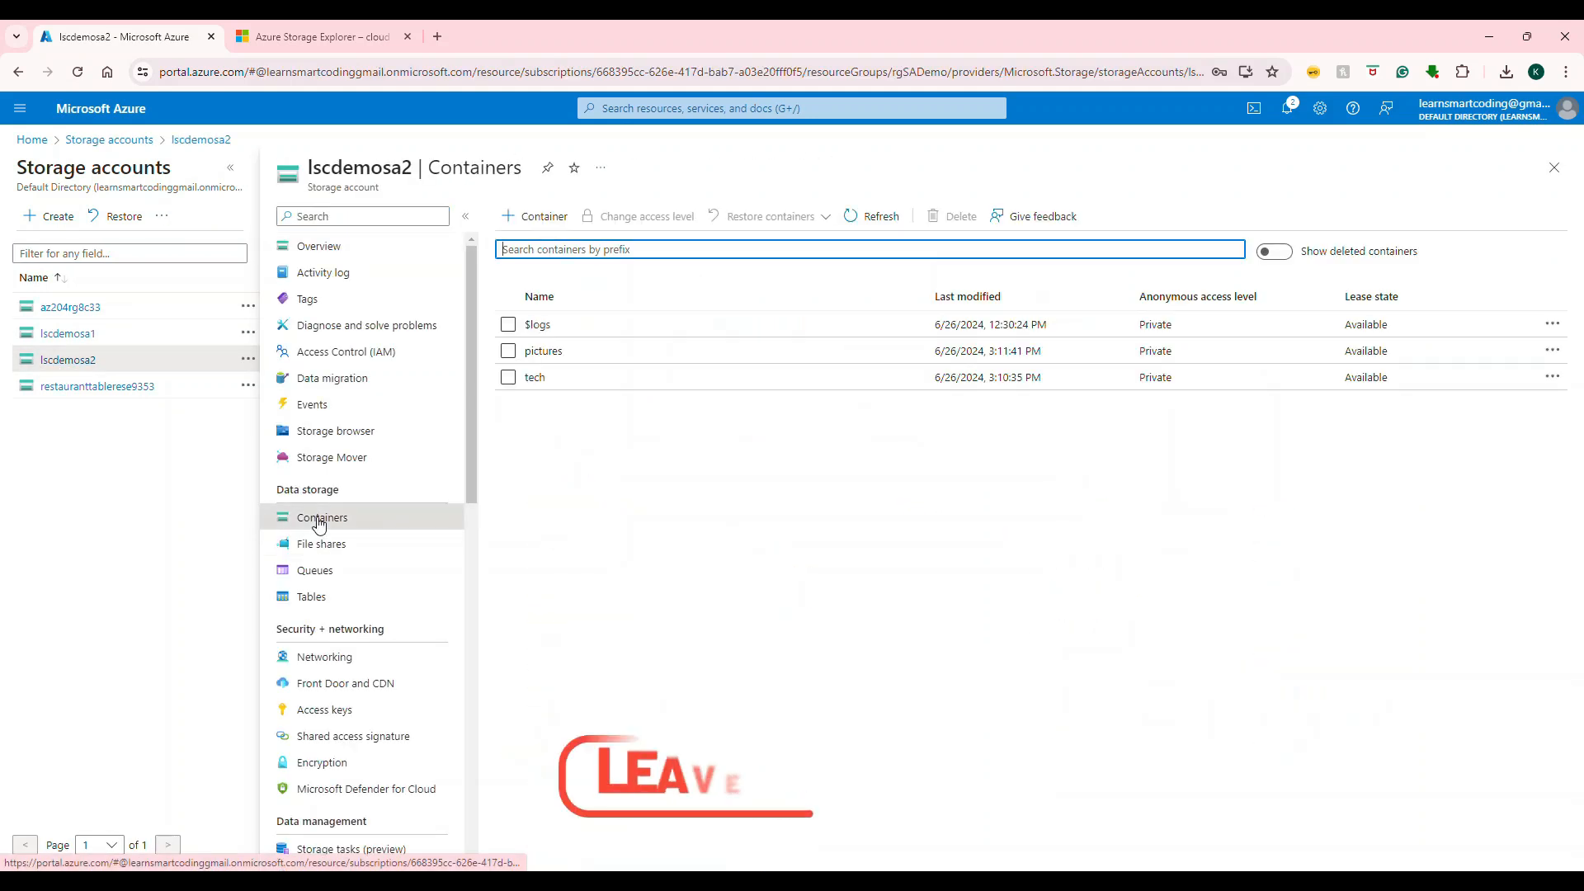
pyautogui.click(543, 350)
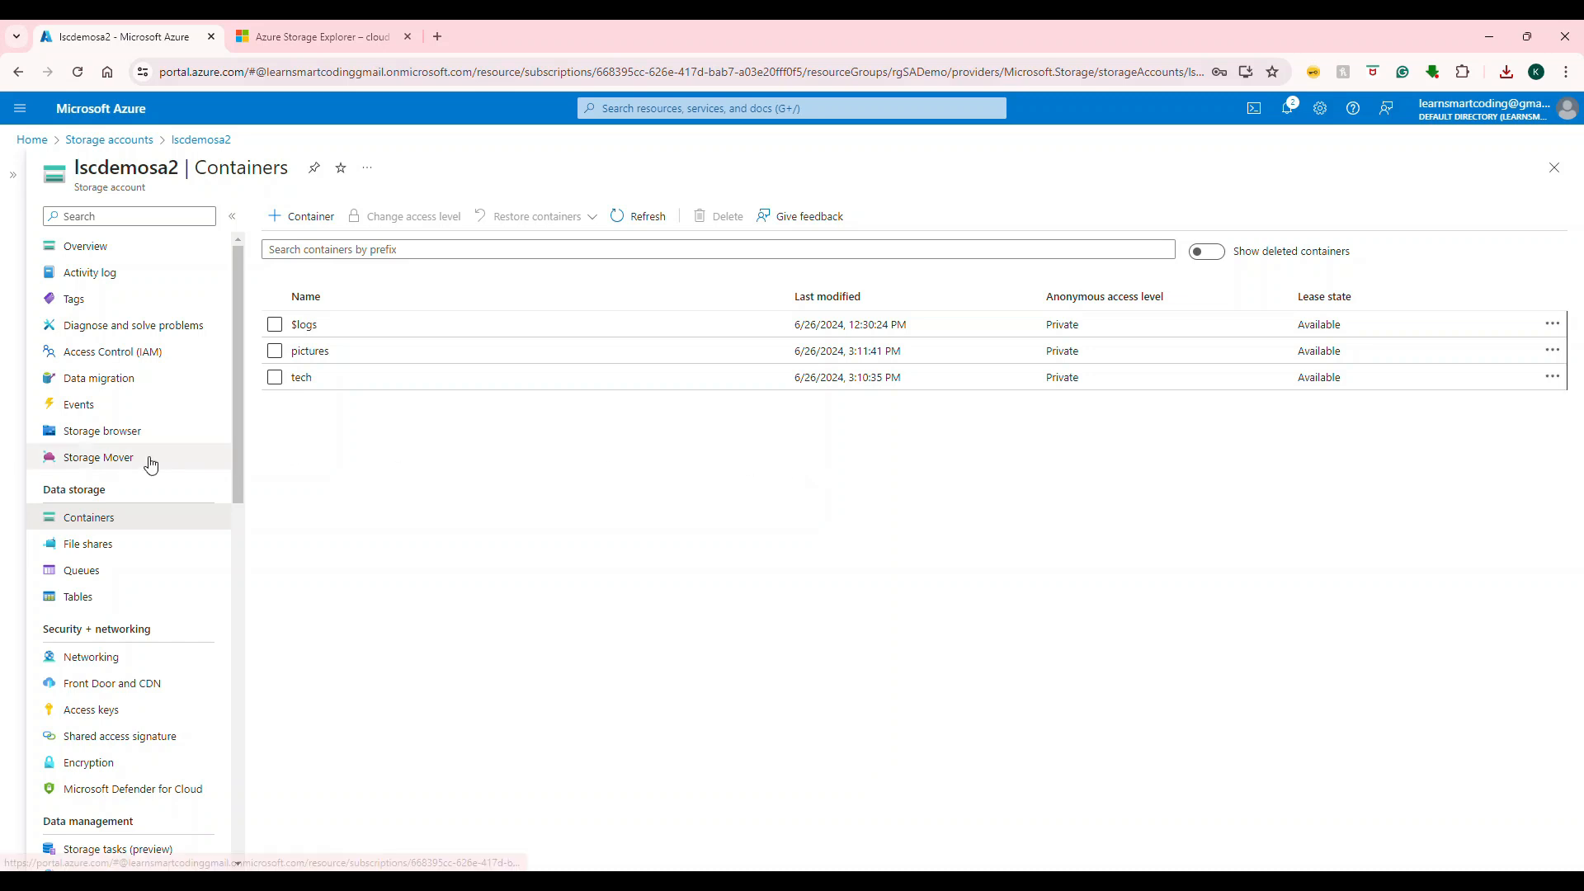
# Step: Go to Lifecycle management for lscdemosa2 and begin adding a new rule
pyautogui.scroll(-3)
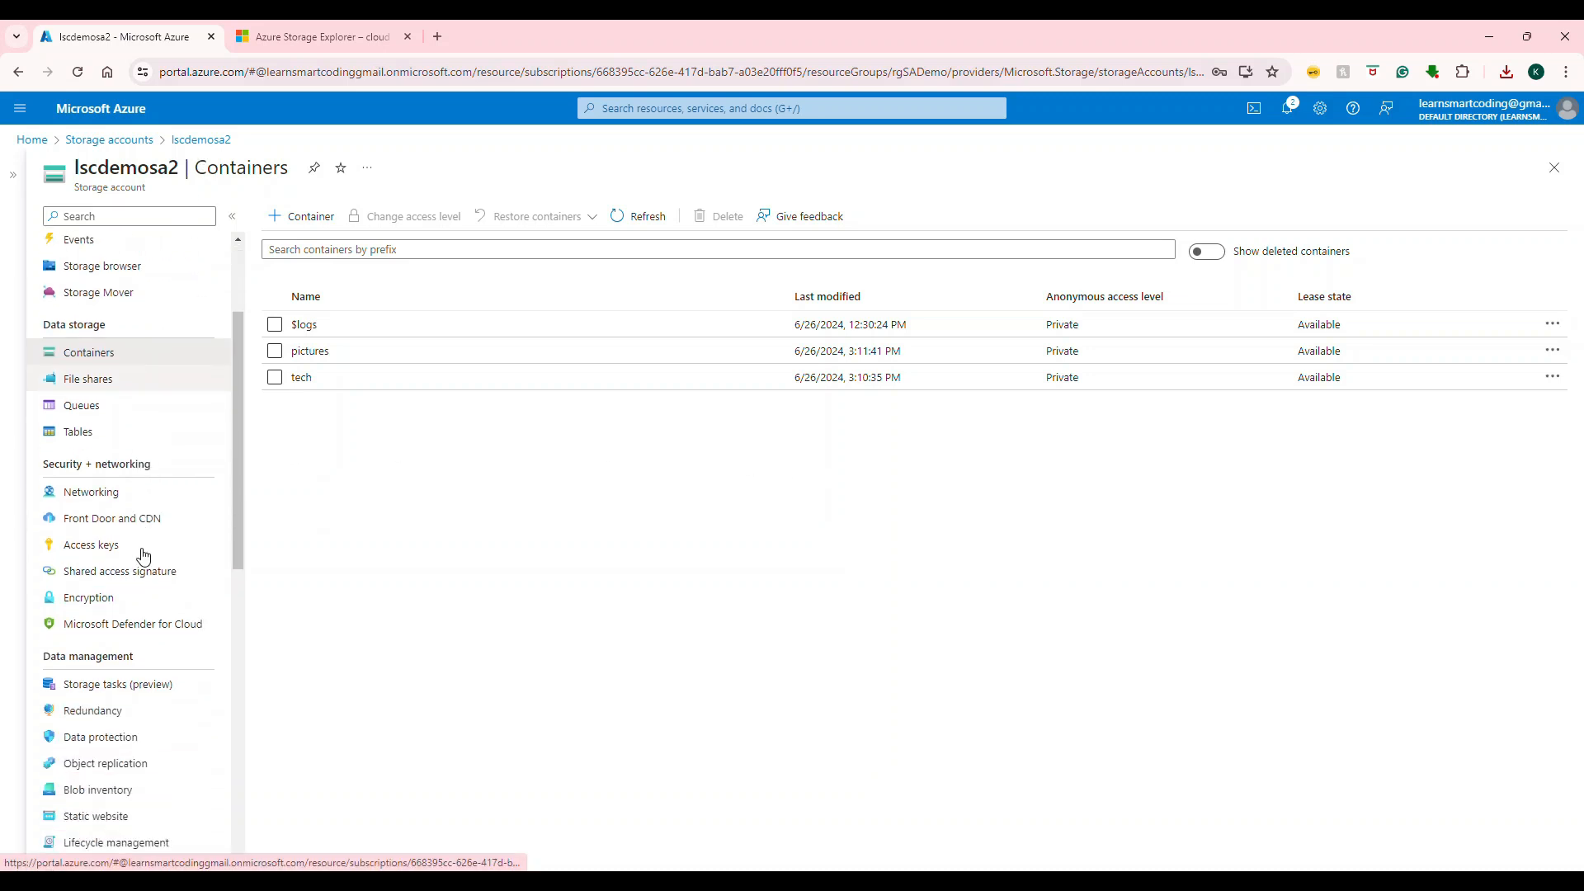
pyautogui.scroll(-3)
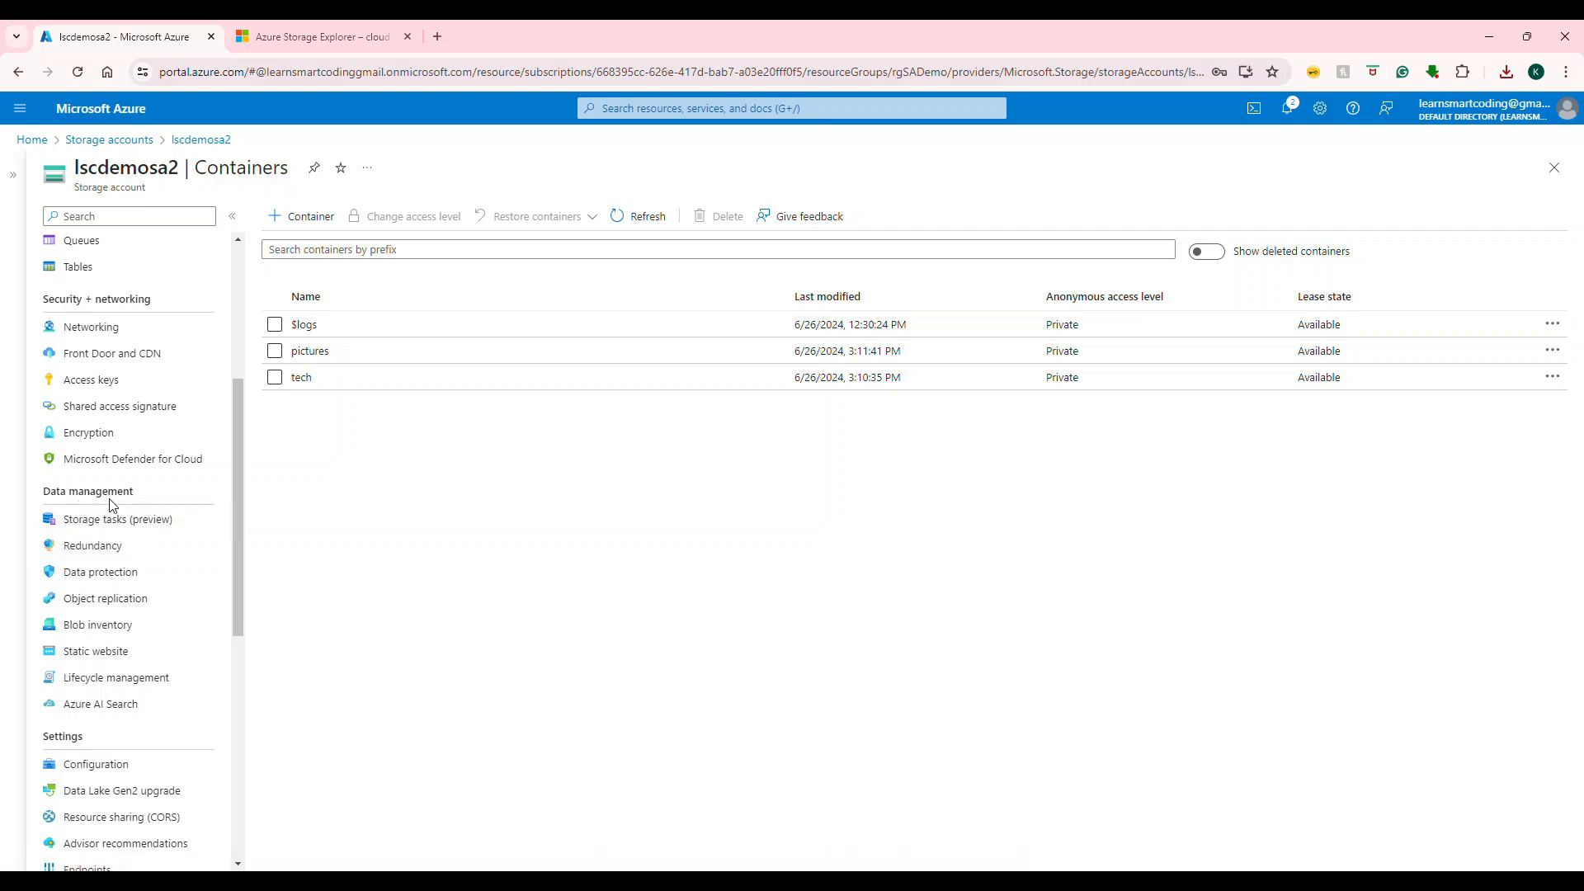
pyautogui.moveTo(97, 624)
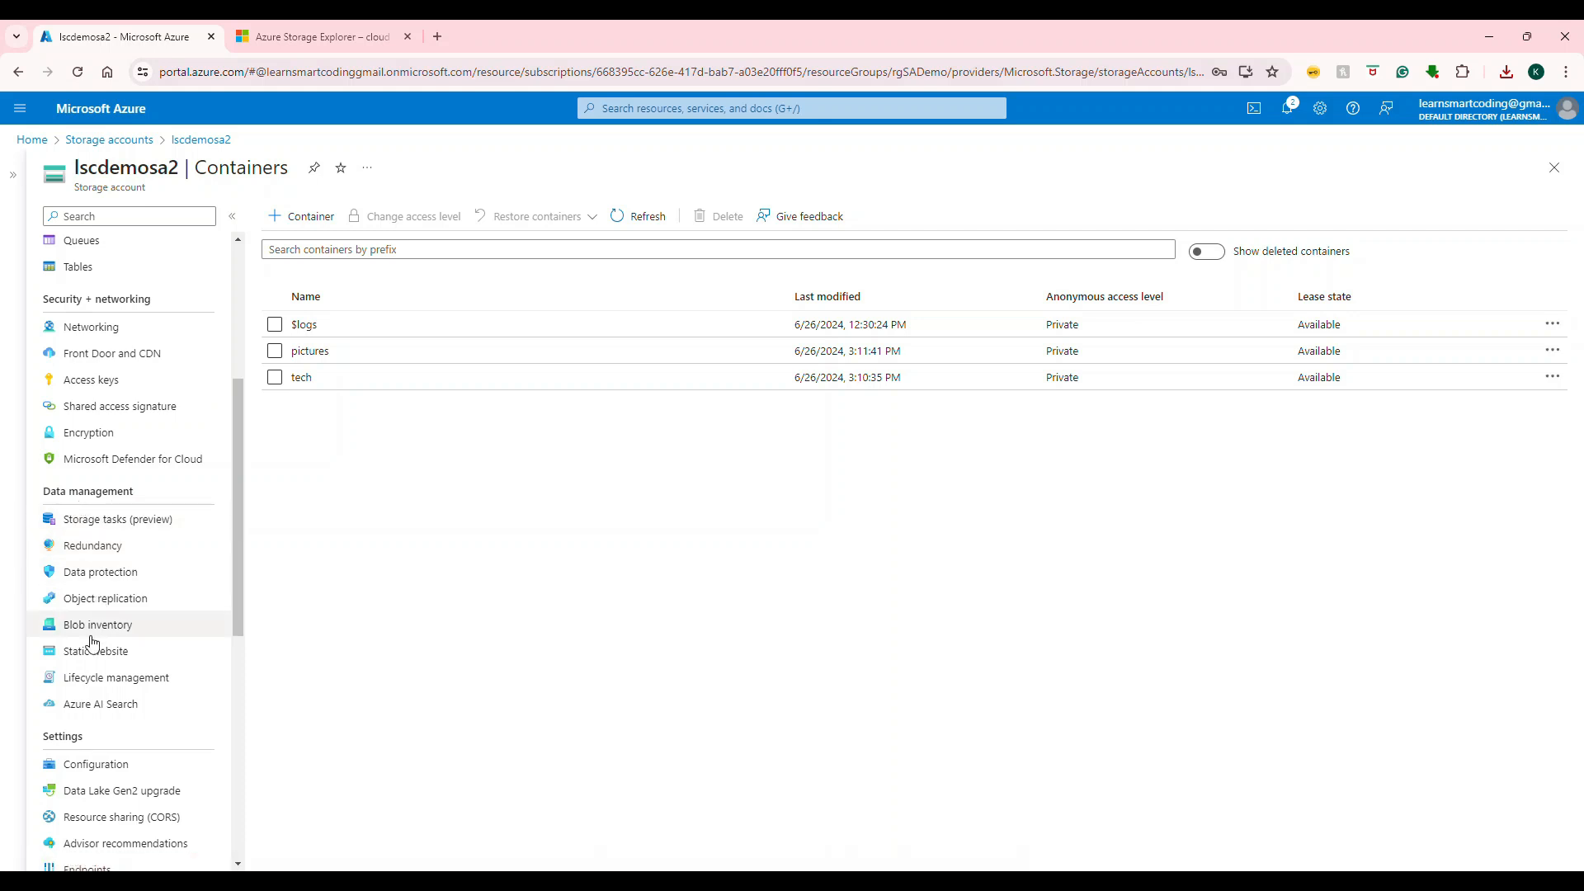
pyautogui.click(115, 677)
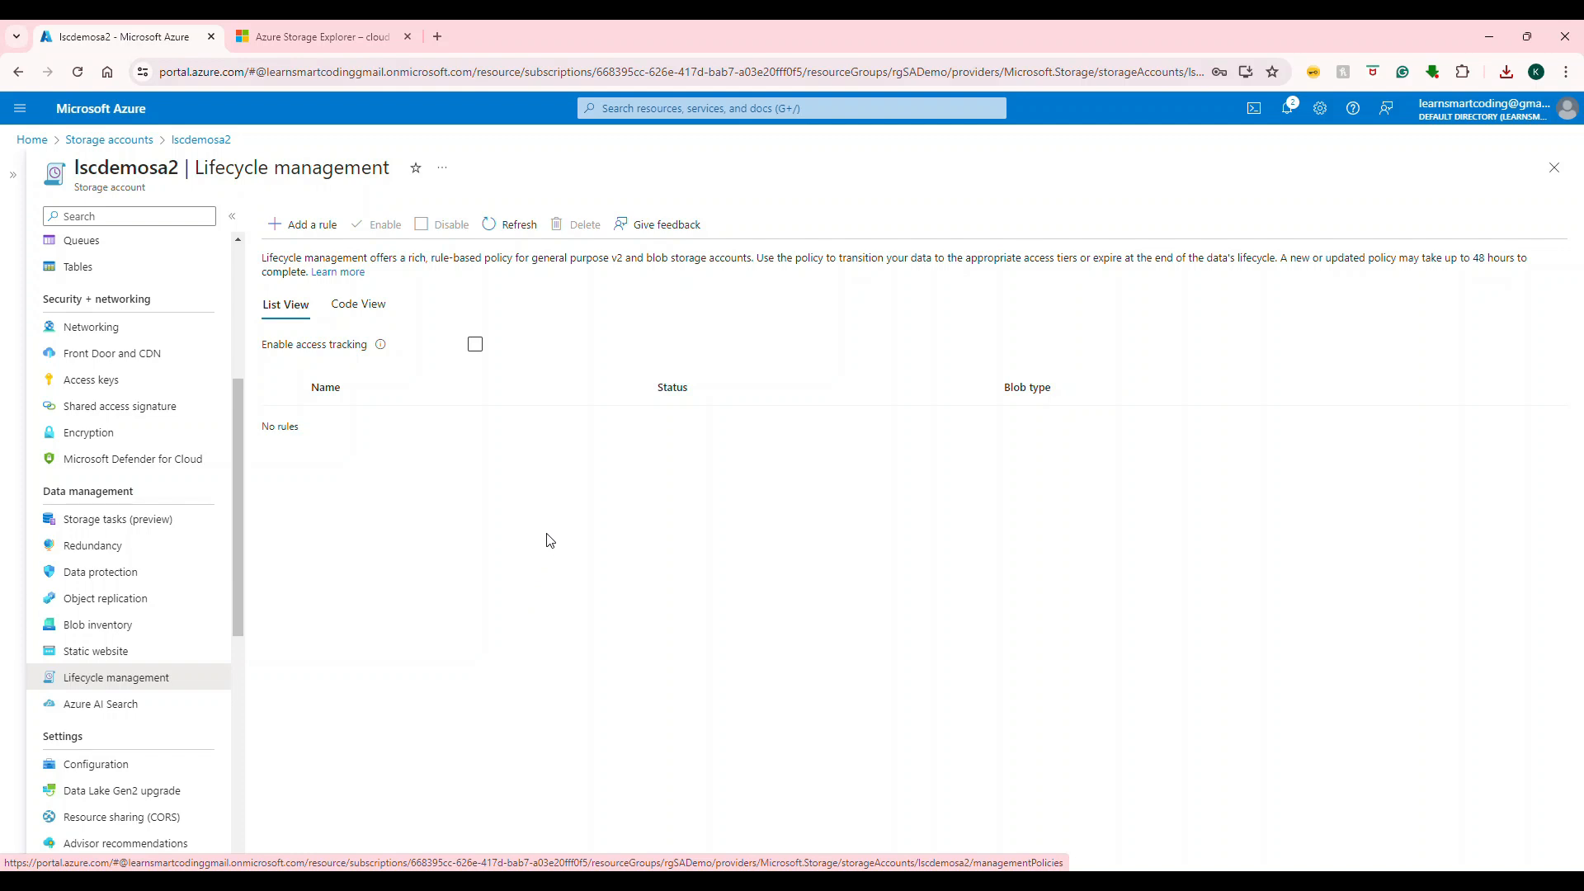
pyautogui.click(309, 224)
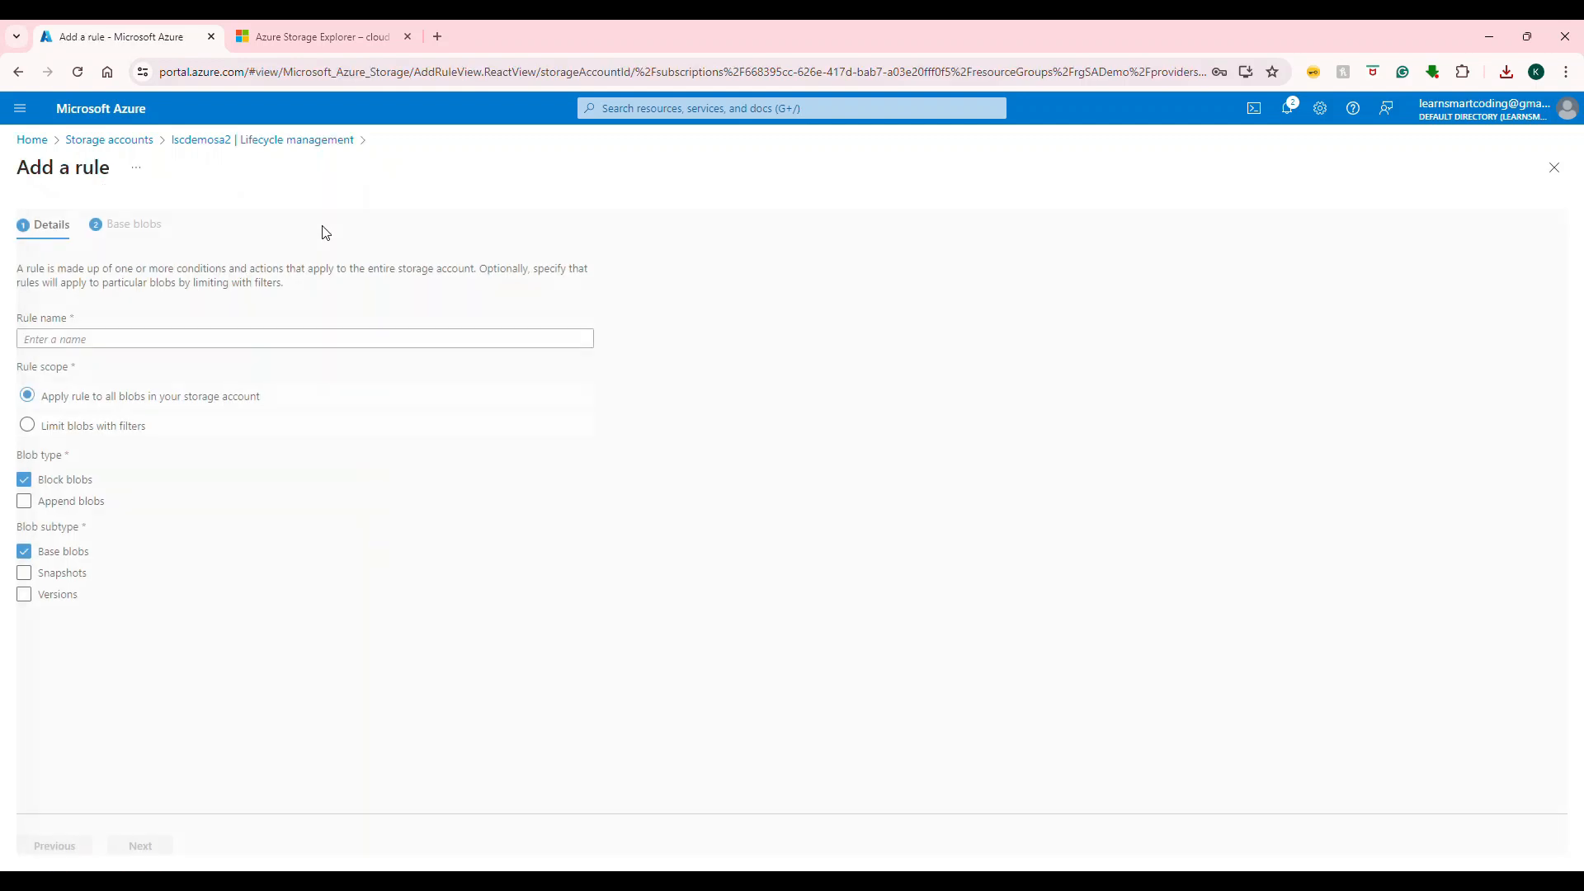
# Step: Name the rule 'Move 1 Week Old Blobs' with scope limited to blobs with filters
pyautogui.click(304, 338)
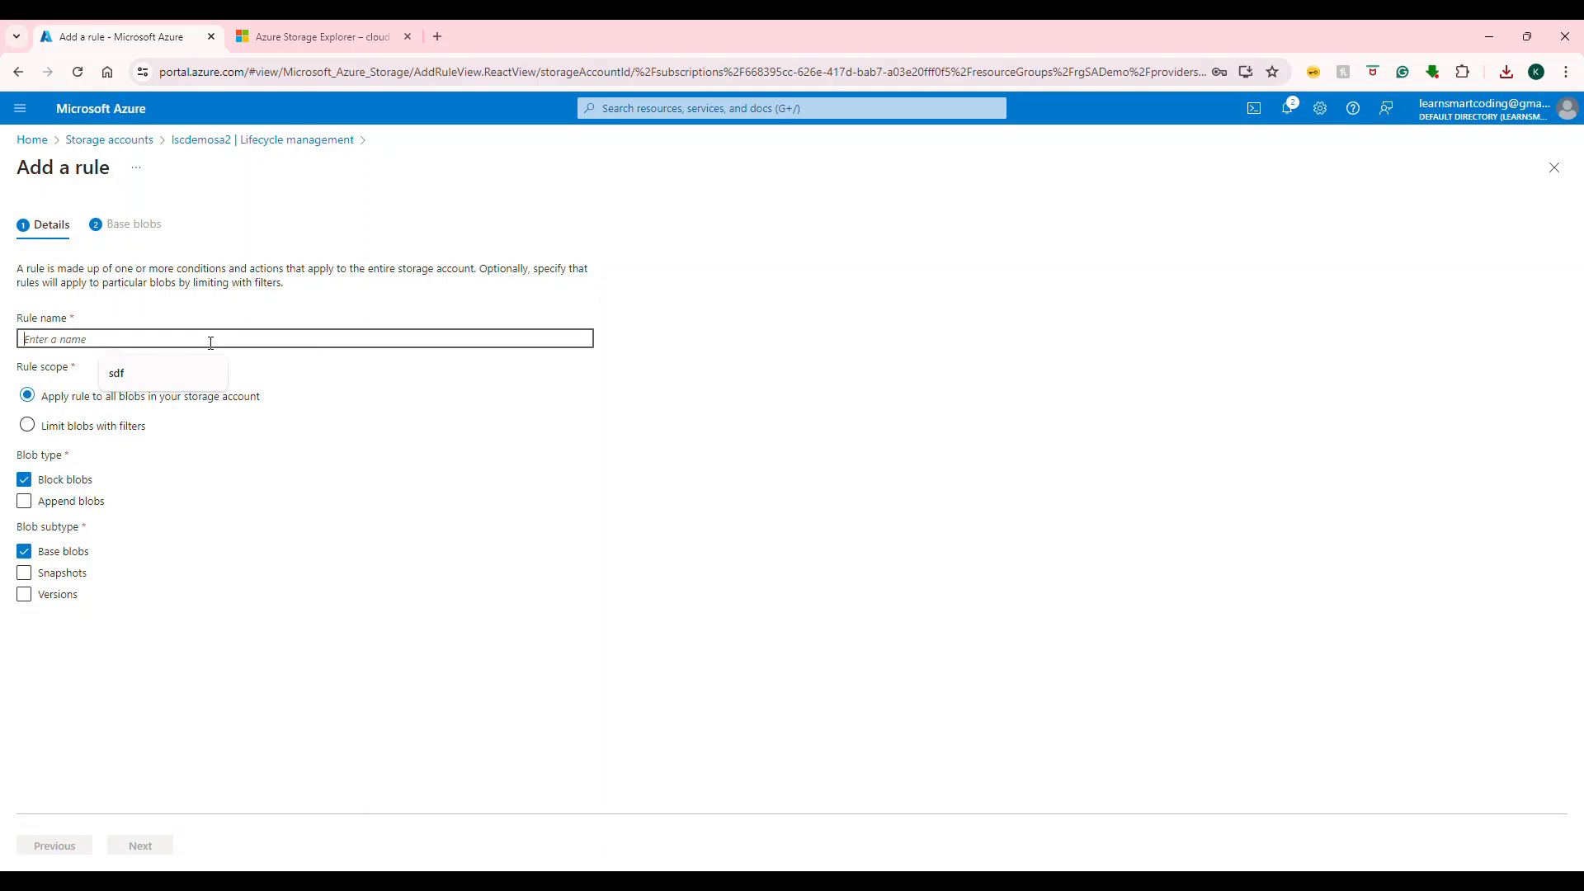
pyautogui.write('Move 1 Week Old Blobs')
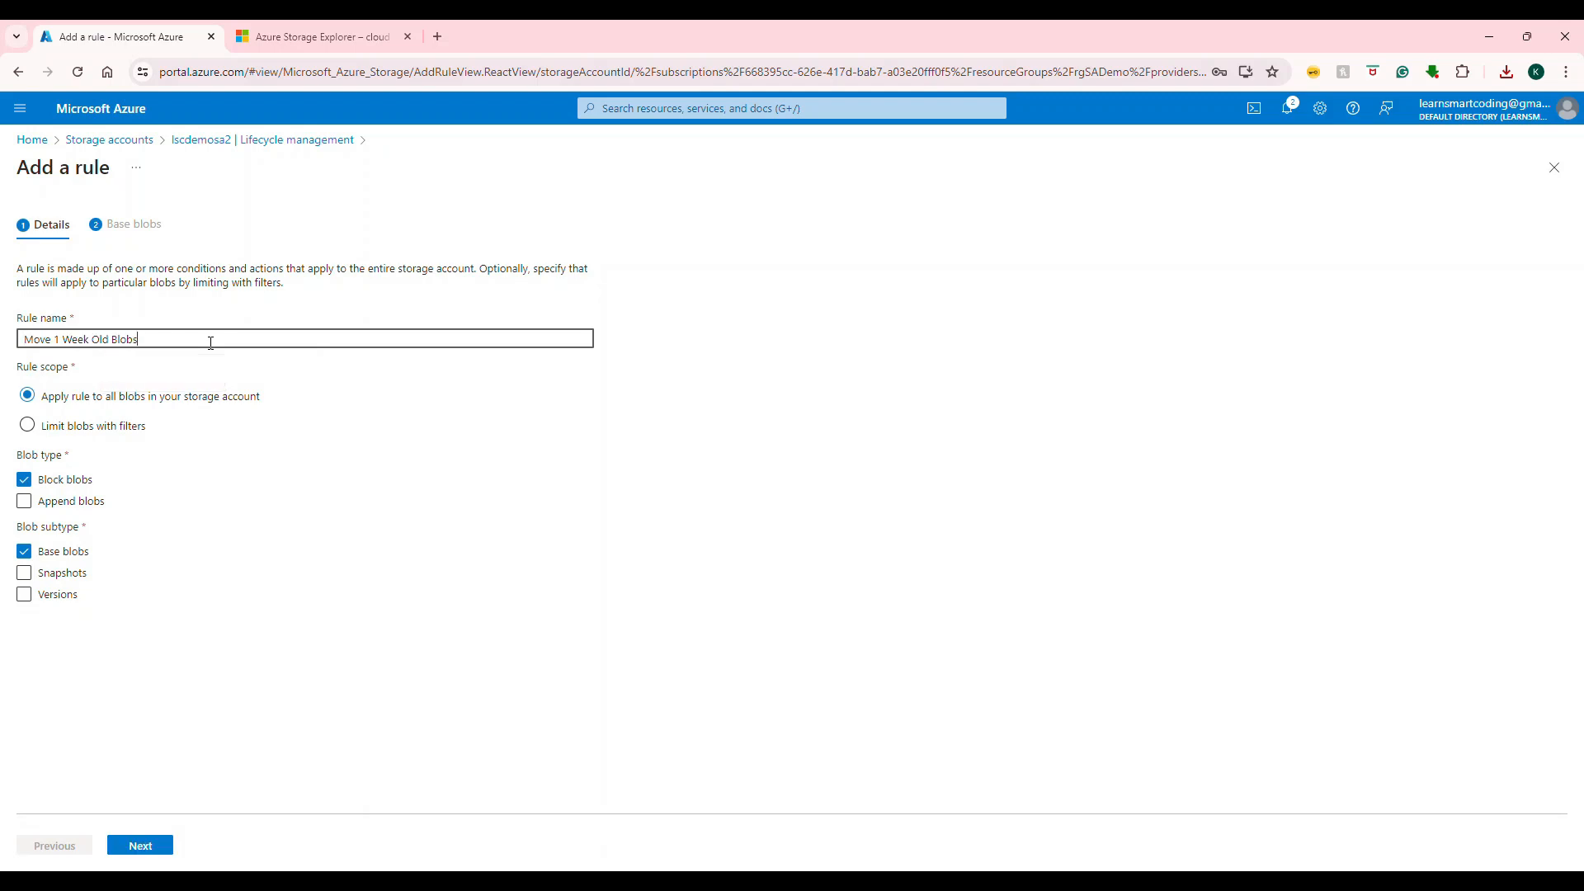
pyautogui.moveTo(198, 383)
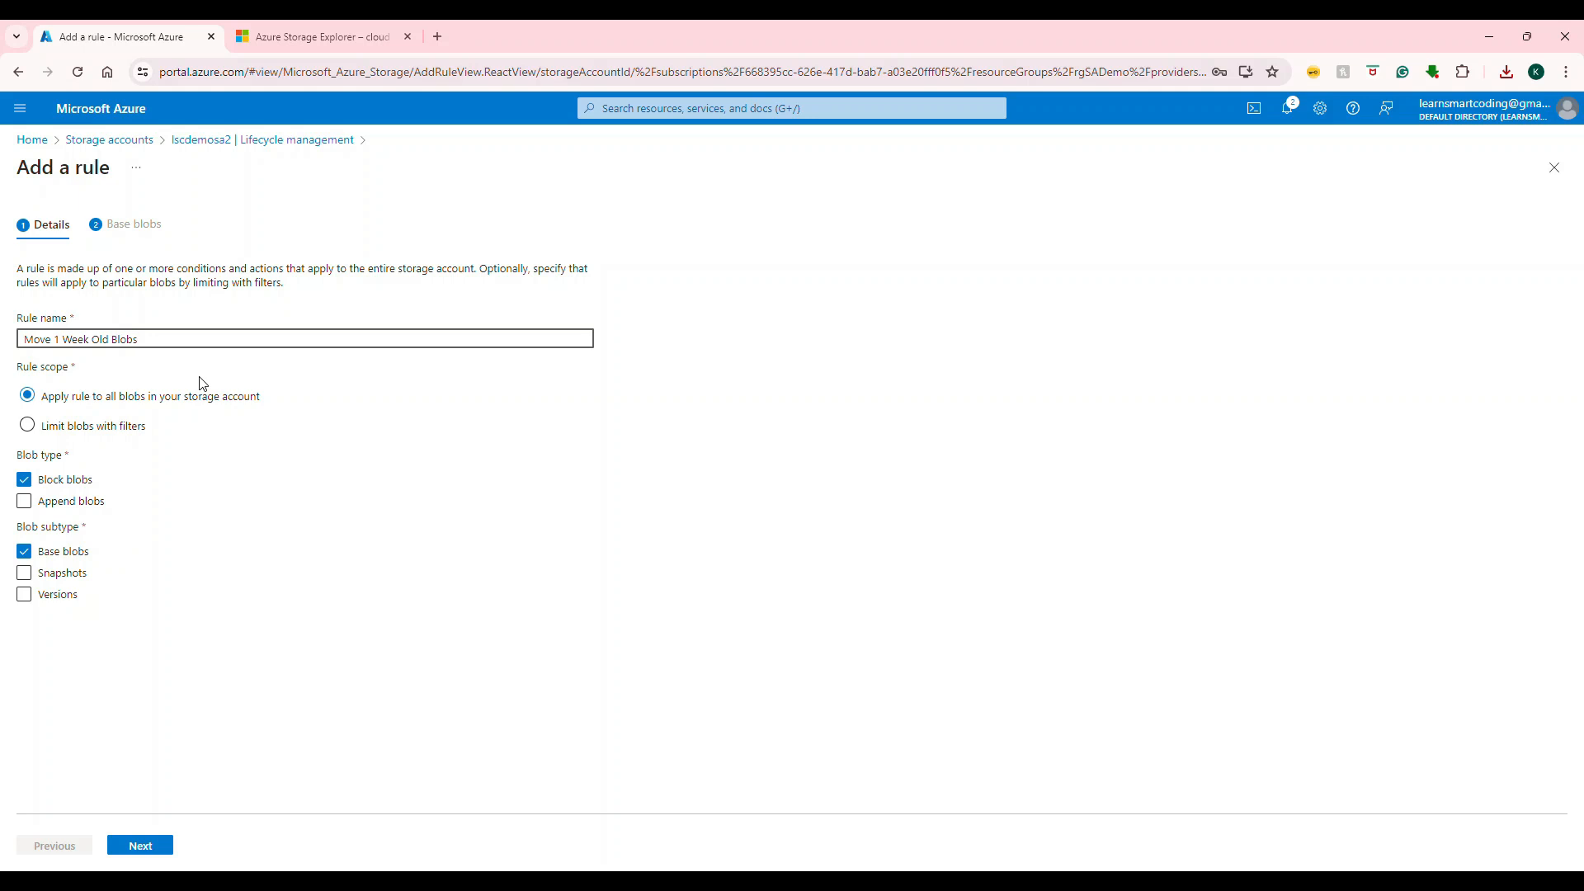
pyautogui.moveTo(52, 417)
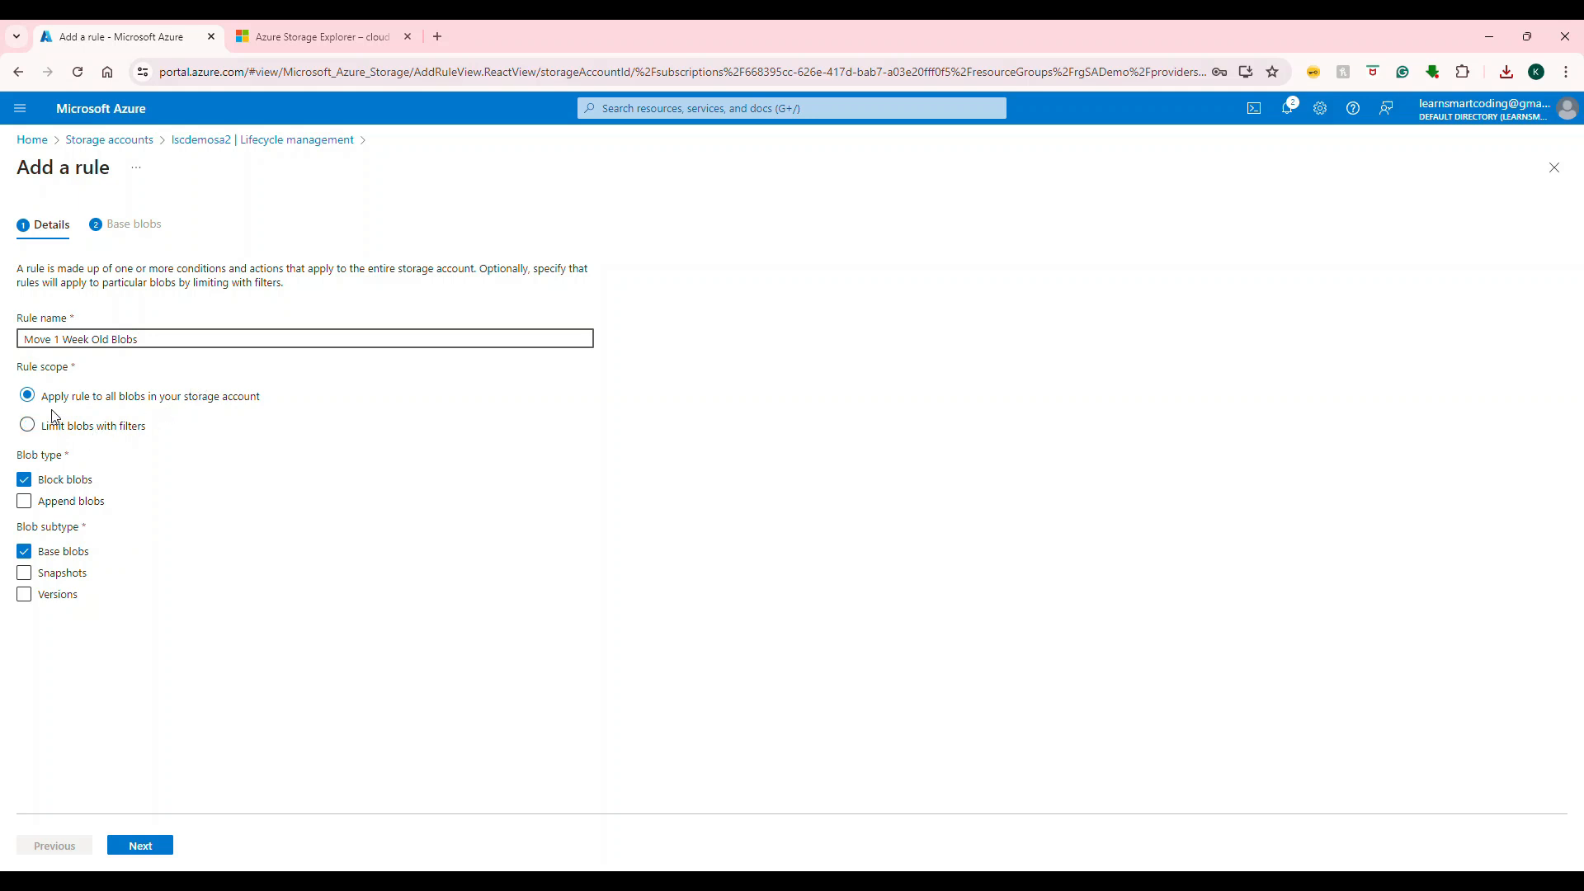
pyautogui.moveTo(76, 406)
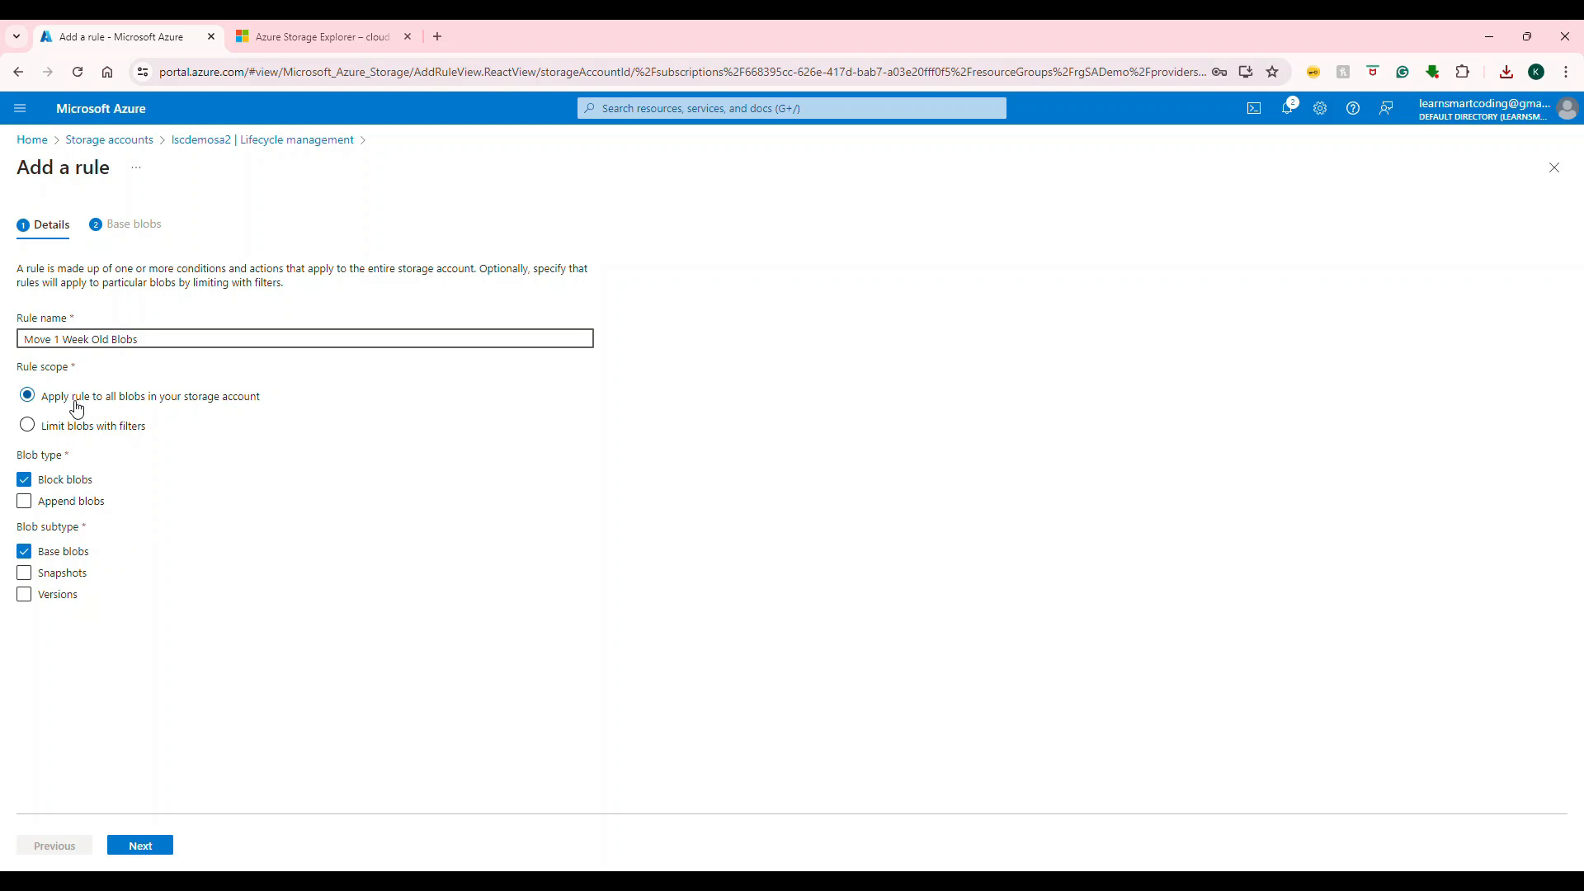
pyautogui.click(28, 424)
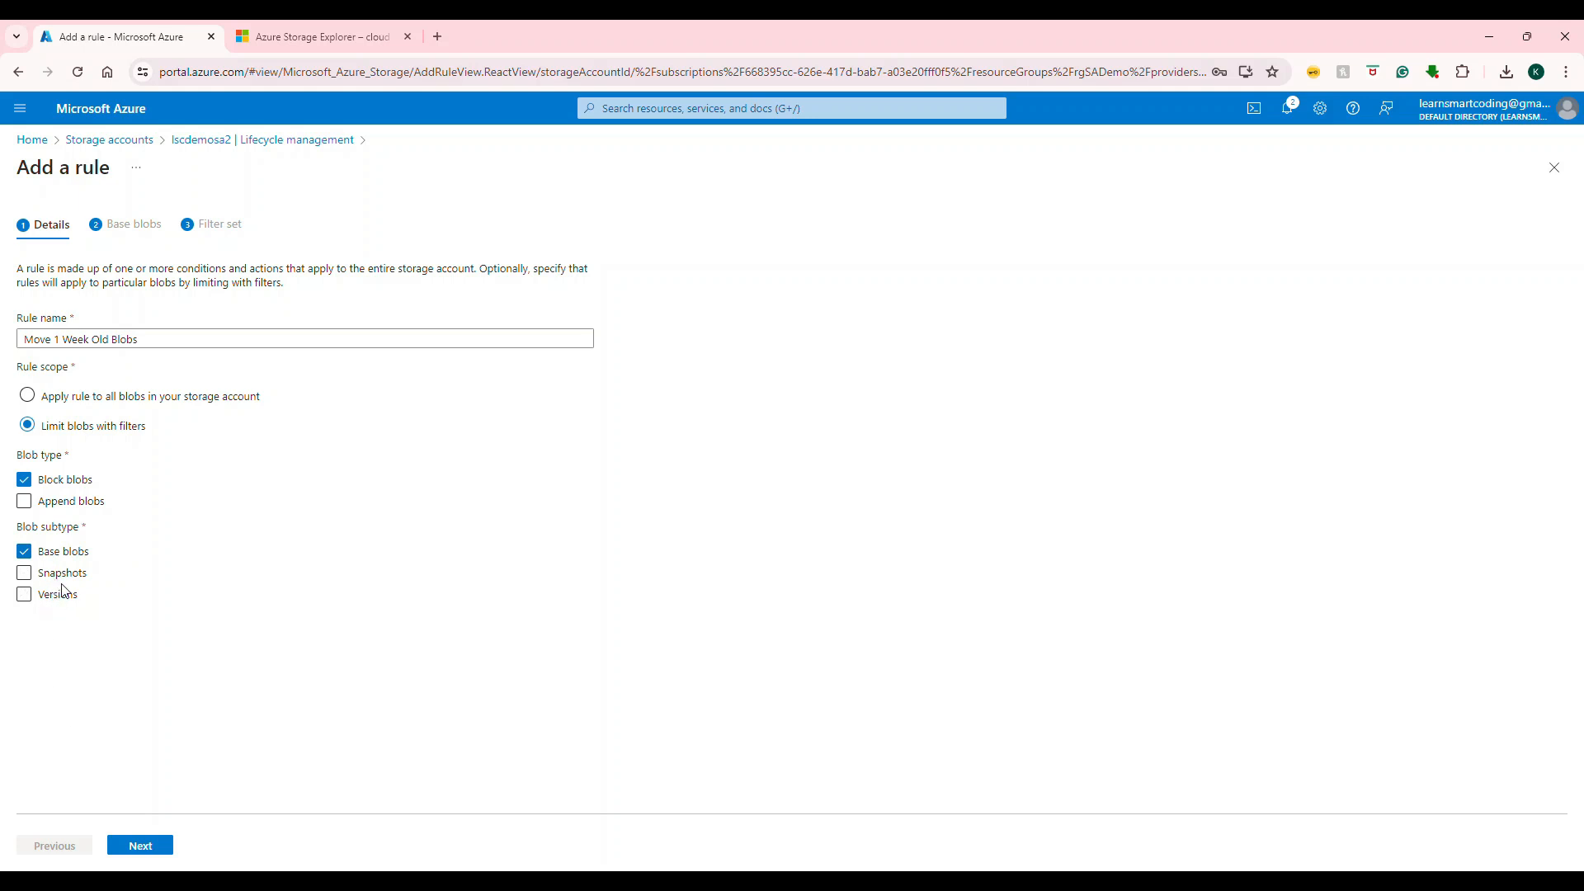
# Step: Set base blobs last modified more than 7 days ago to move to cold storage
pyautogui.click(139, 844)
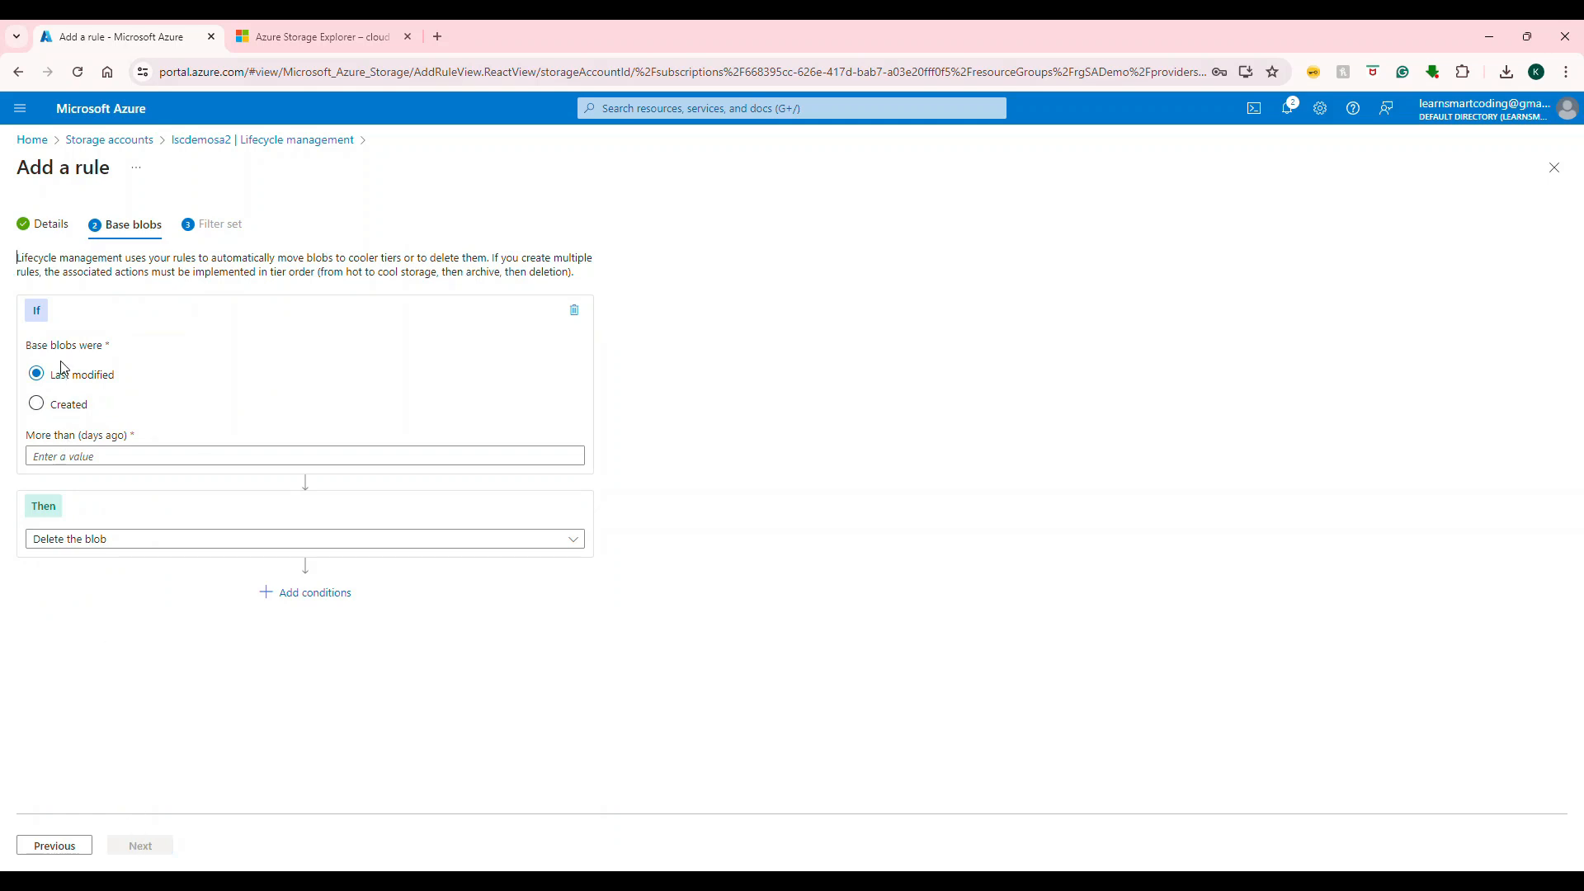
pyautogui.moveTo(467, 356)
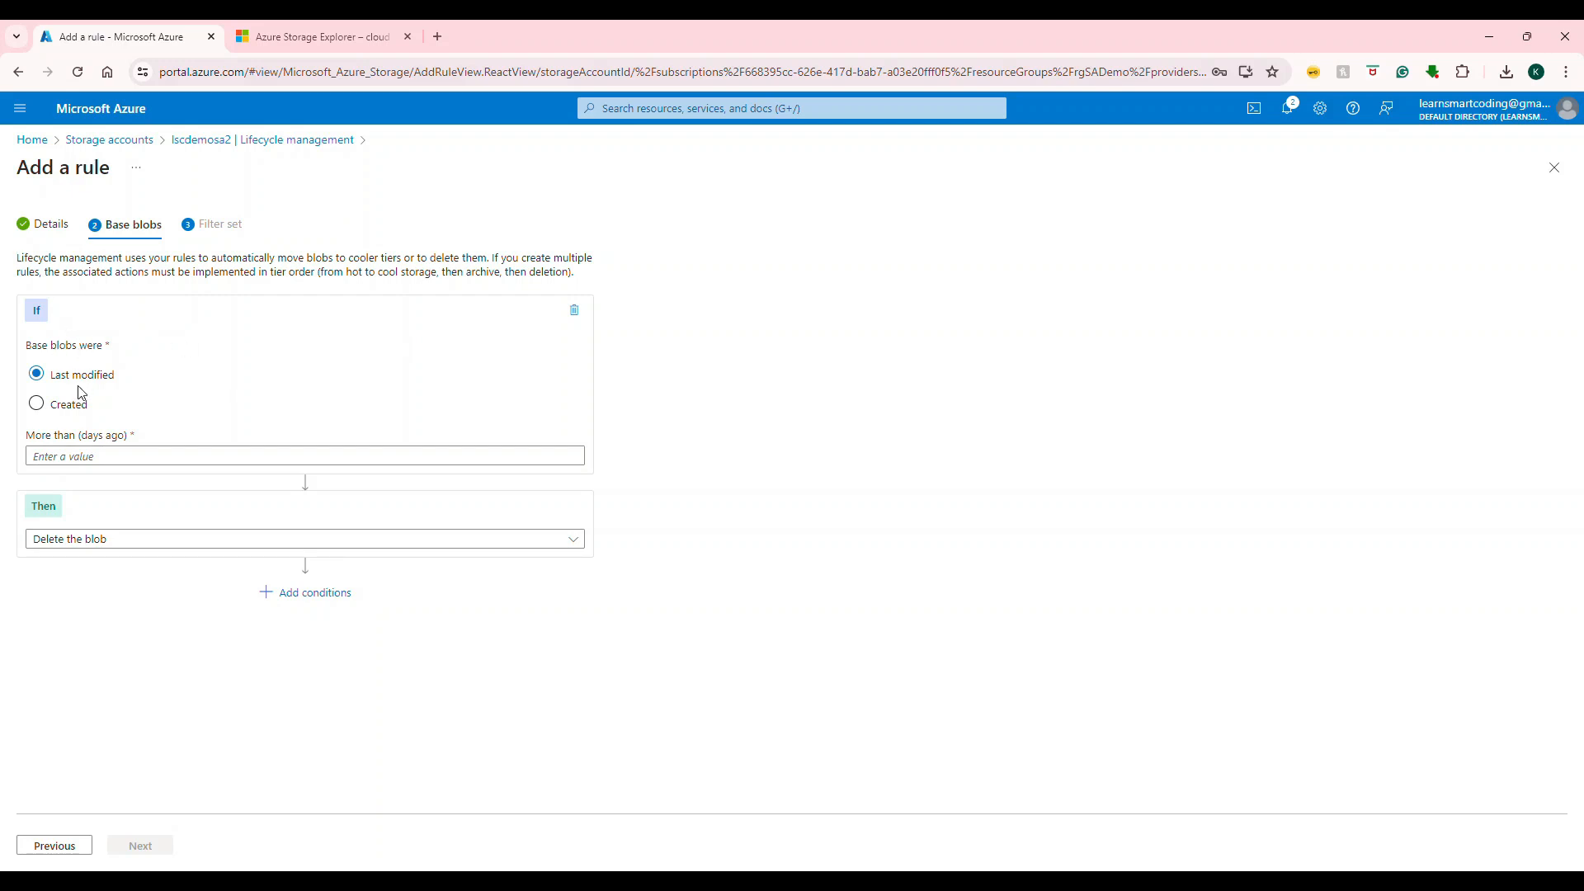
pyautogui.click(304, 455)
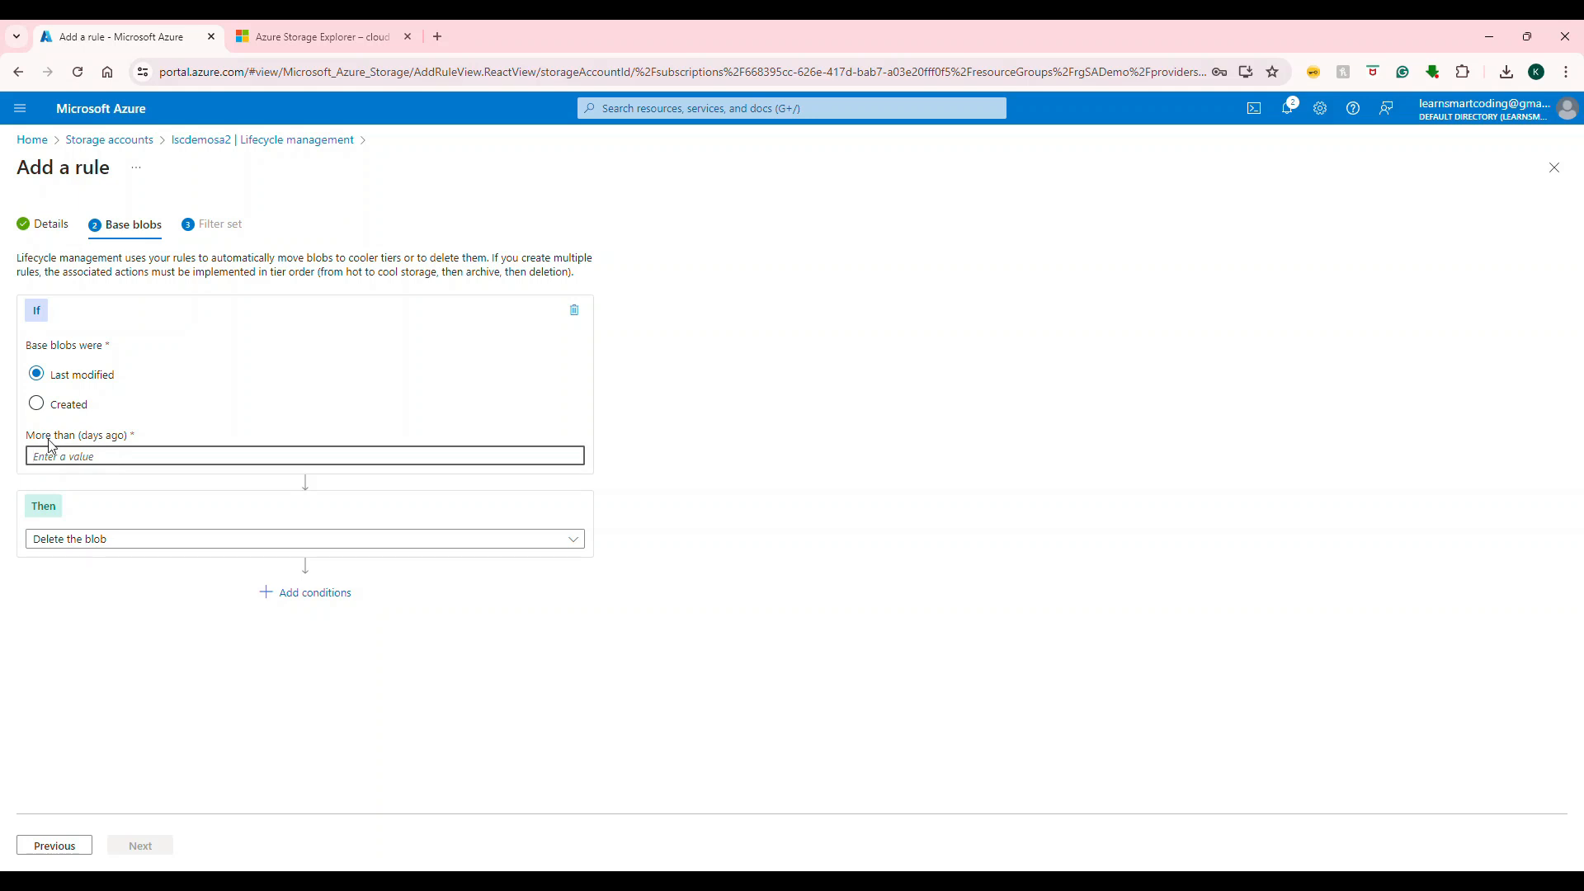
pyautogui.moveTo(92, 449)
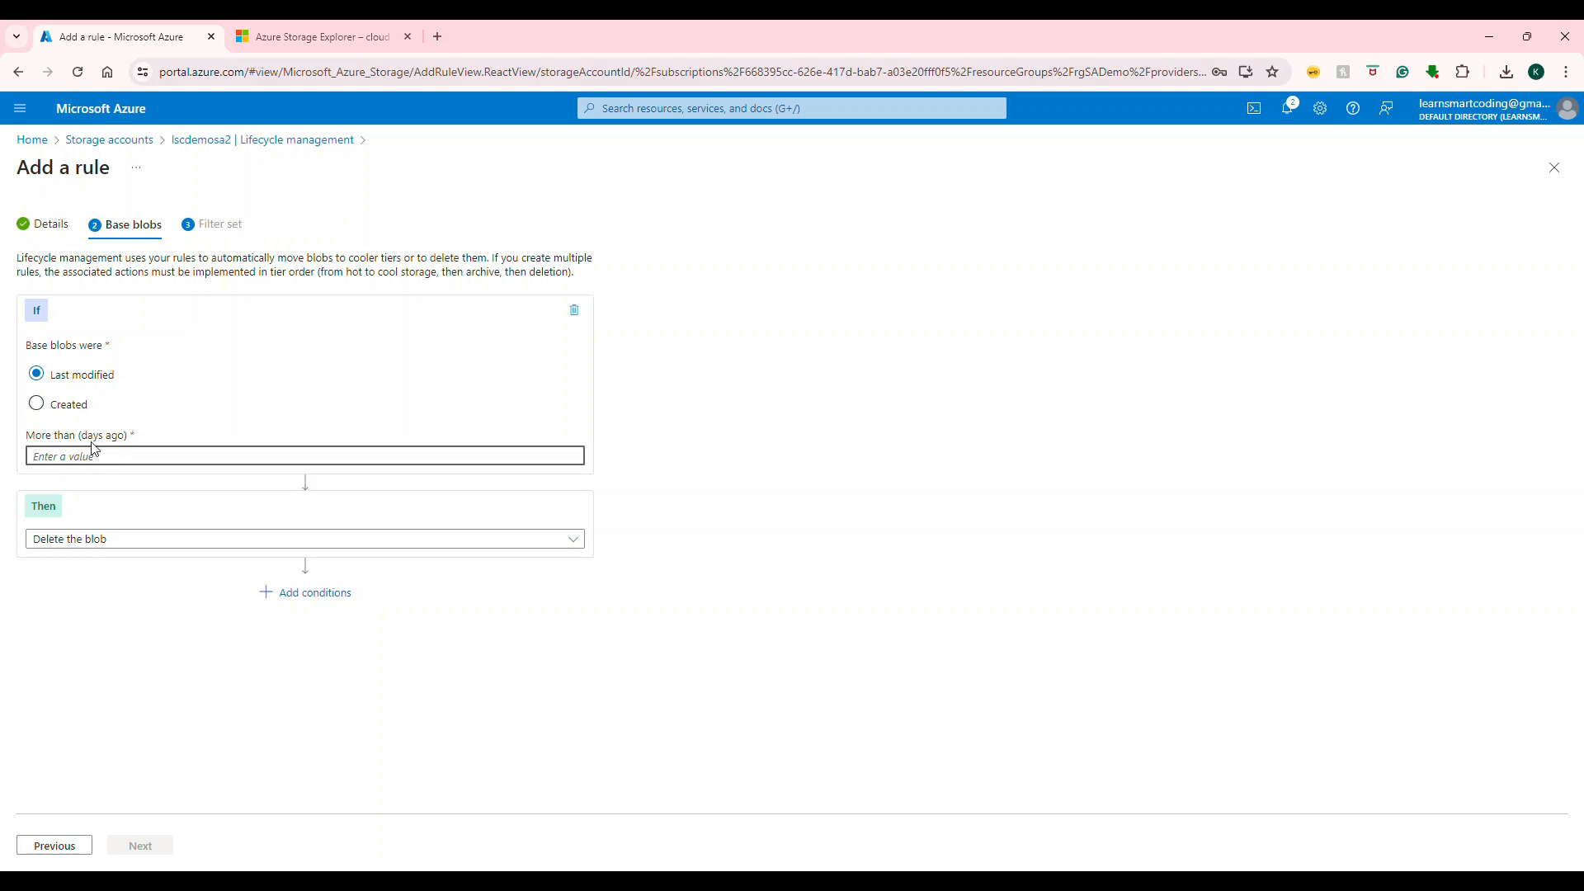
pyautogui.write('7')
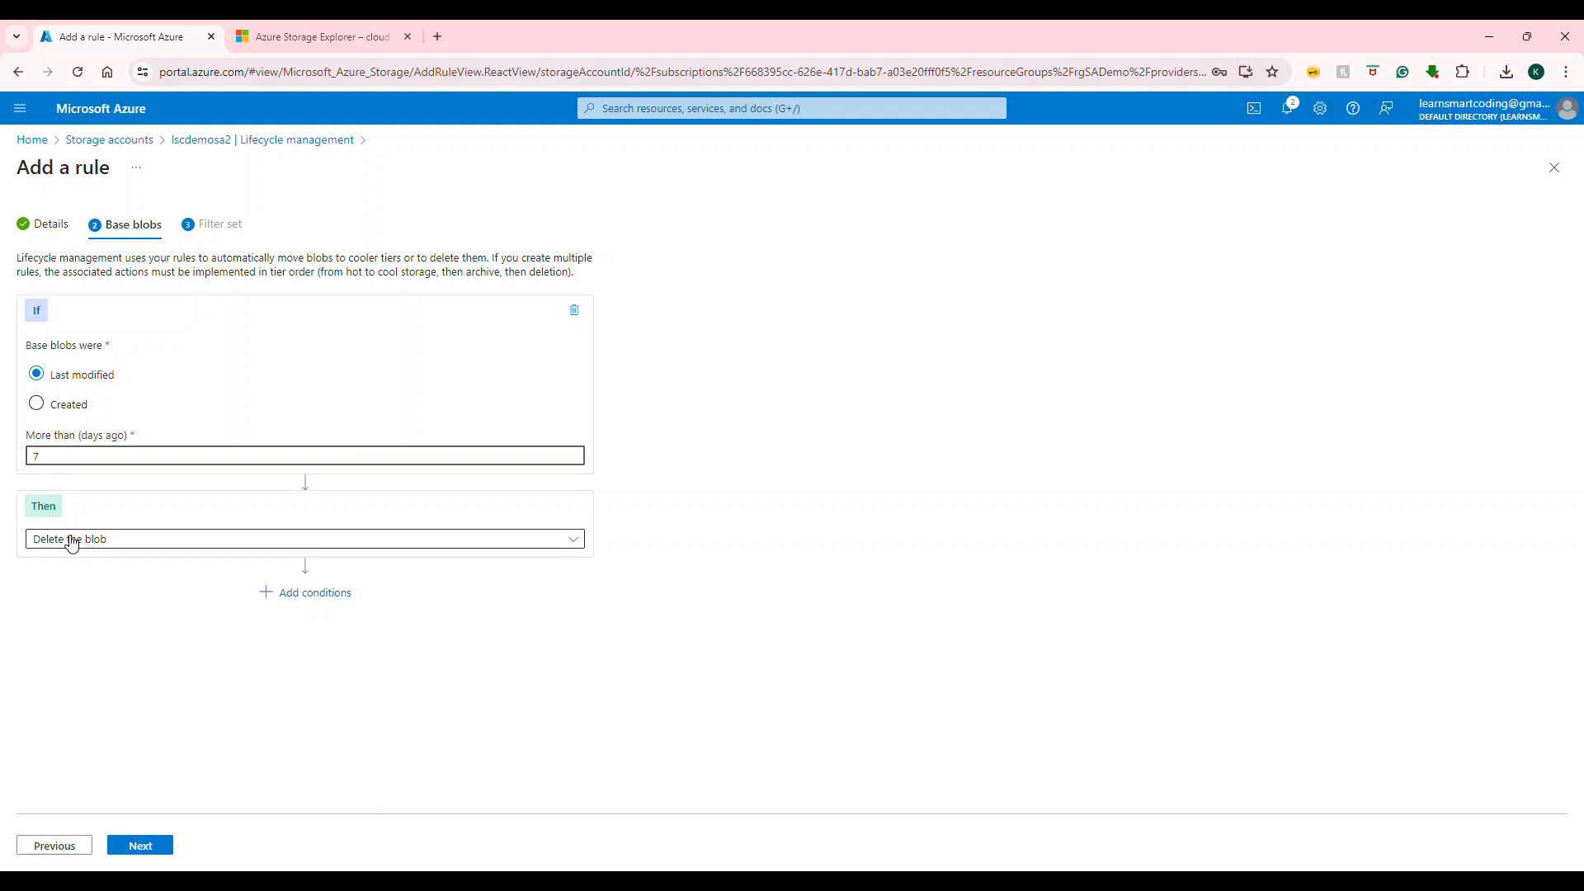
pyautogui.click(304, 538)
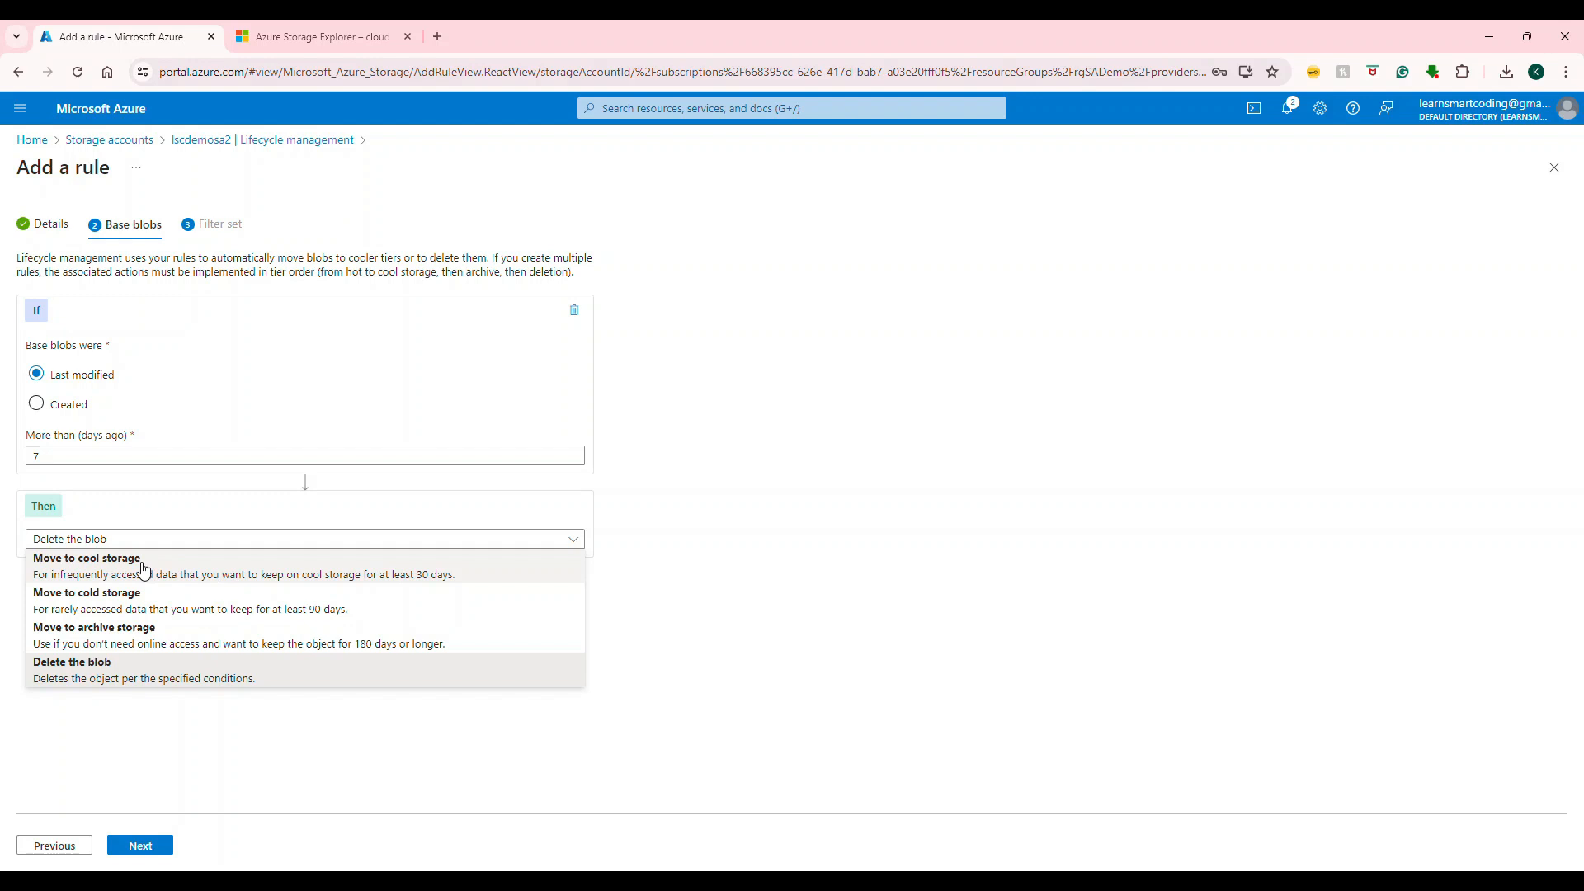
pyautogui.moveTo(119, 589)
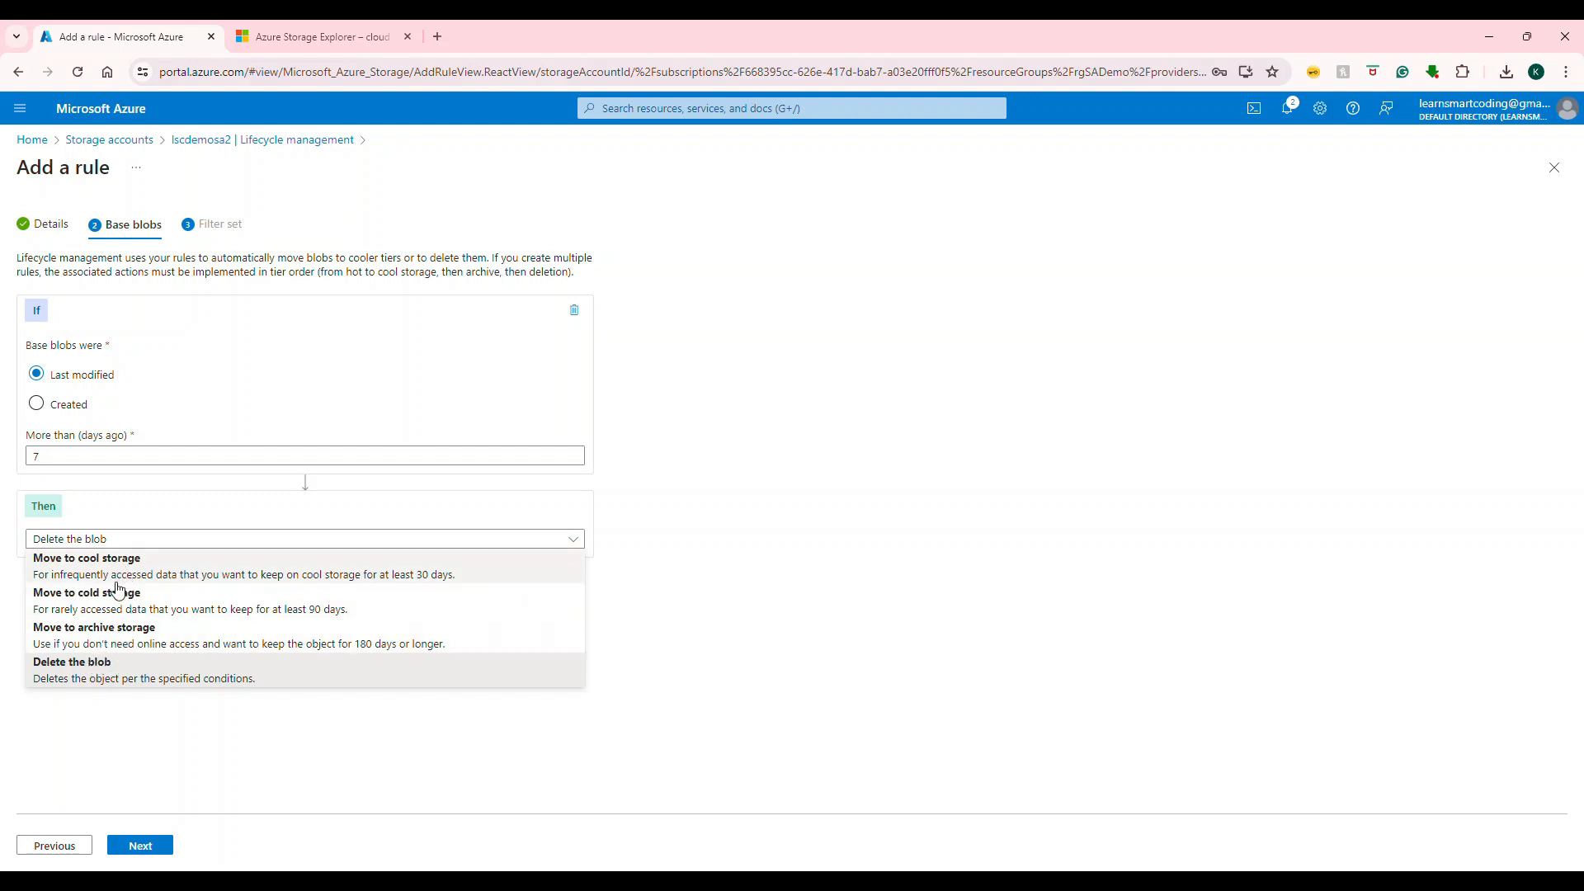
pyautogui.moveTo(104, 628)
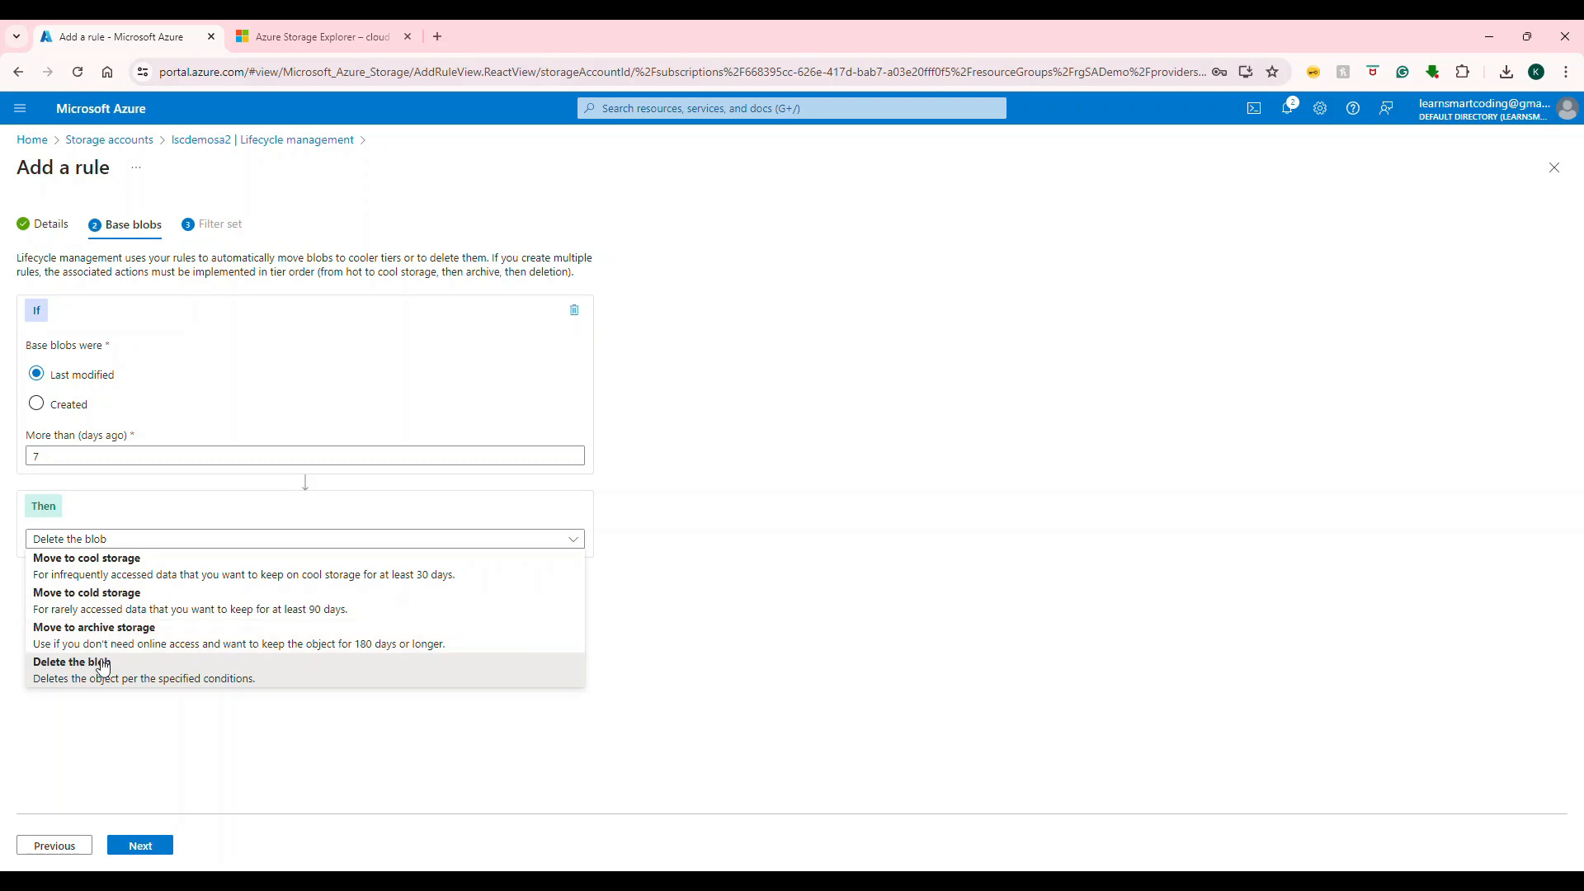
pyautogui.moveTo(111, 566)
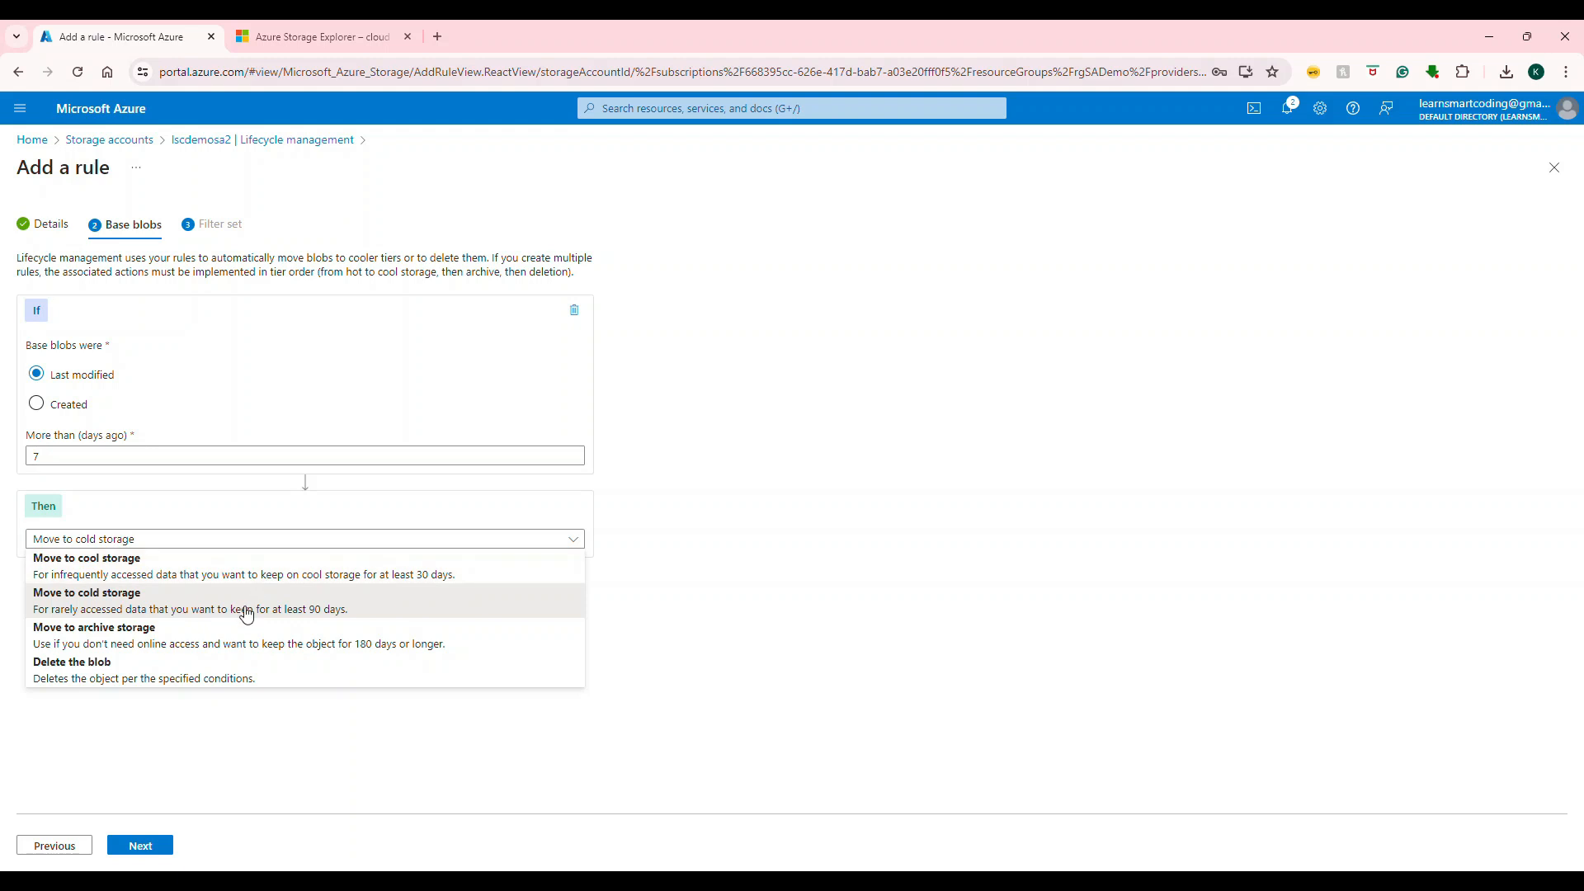
pyautogui.click(86, 593)
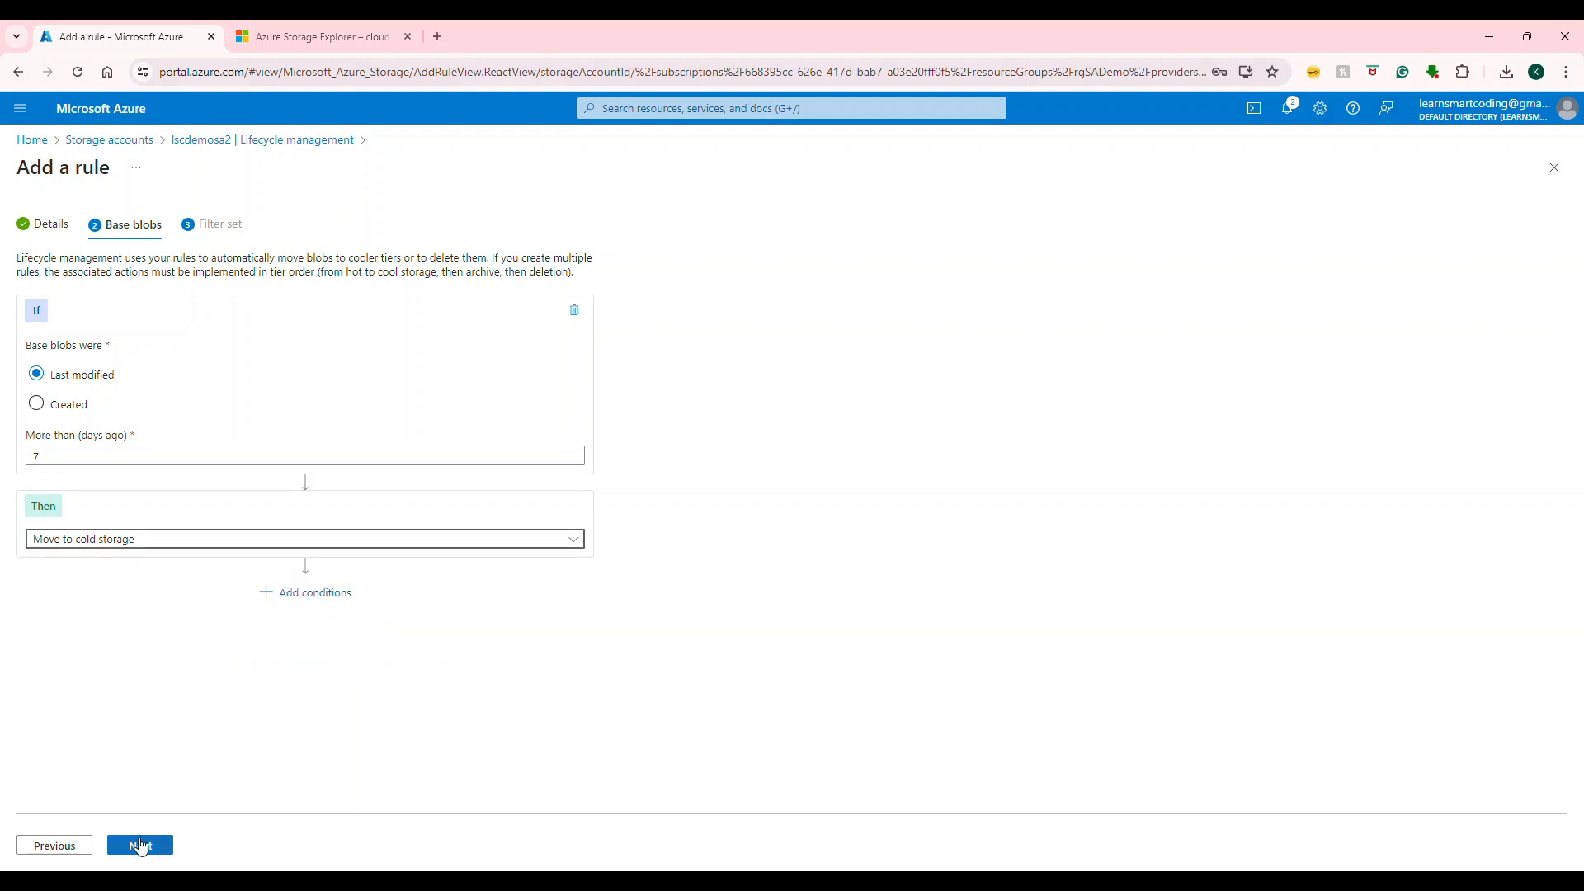
# Step: Add a blob prefix filter of /tech in the rule's filter set
pyautogui.click(138, 845)
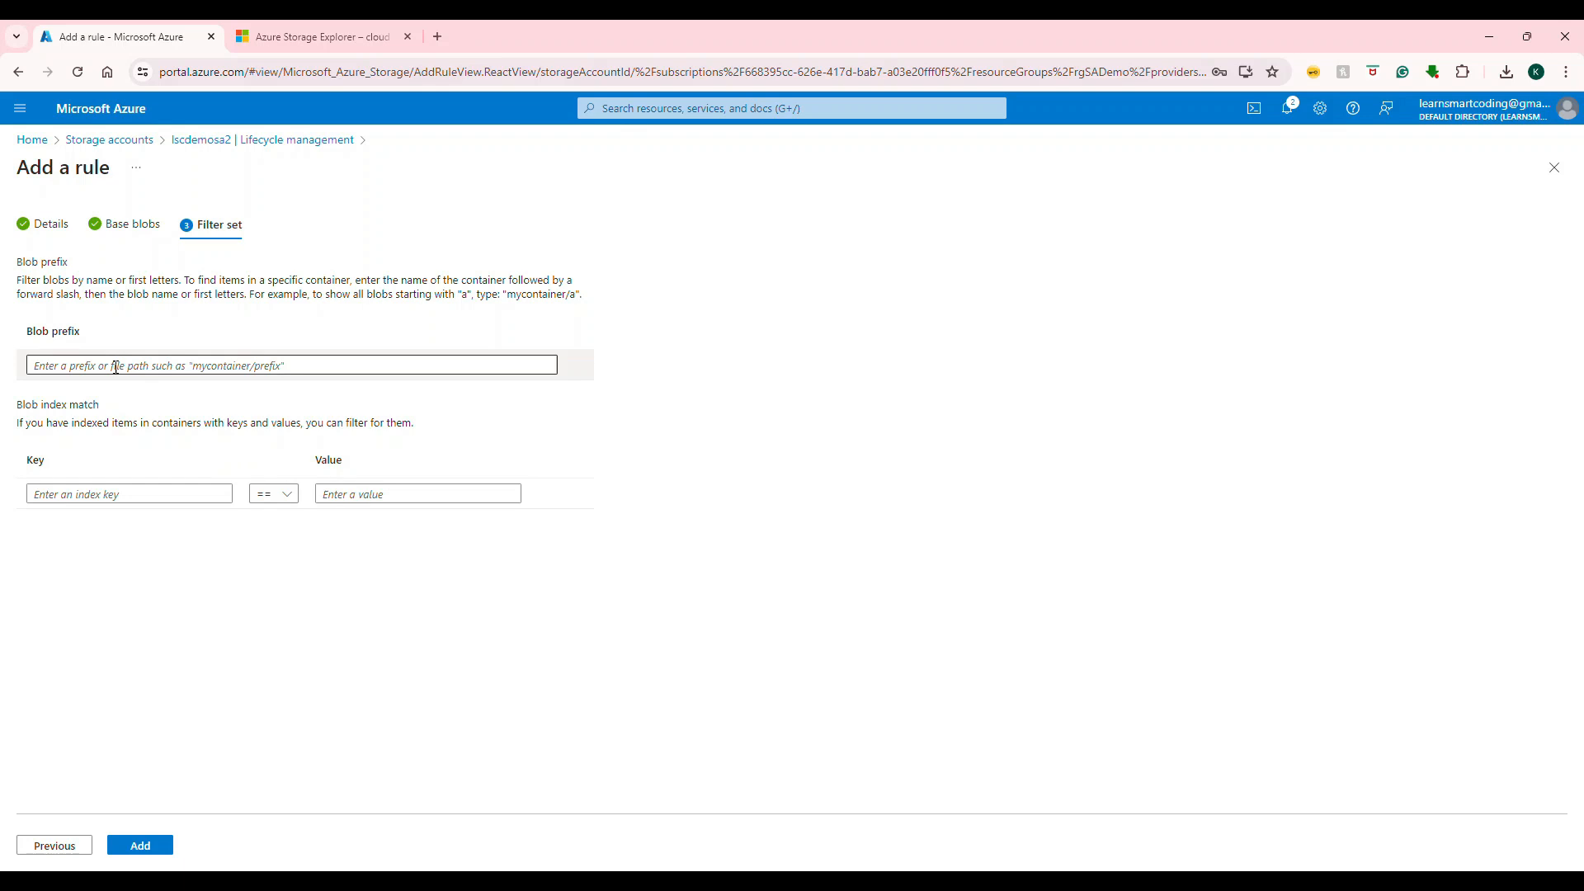
pyautogui.click(291, 364)
pyautogui.write('/')
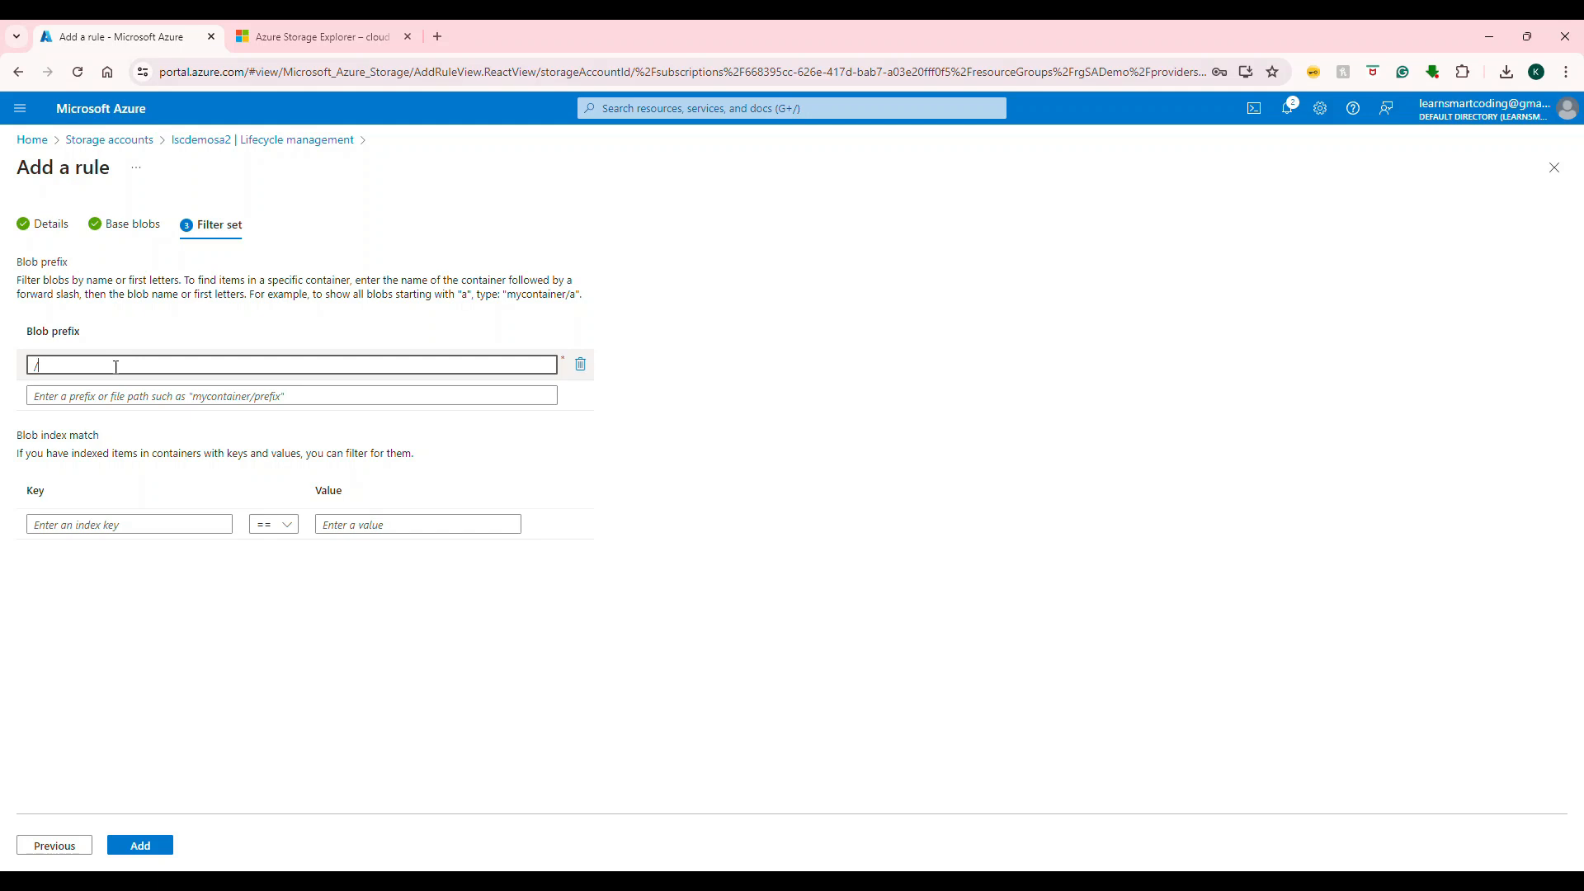
pyautogui.write('tech')
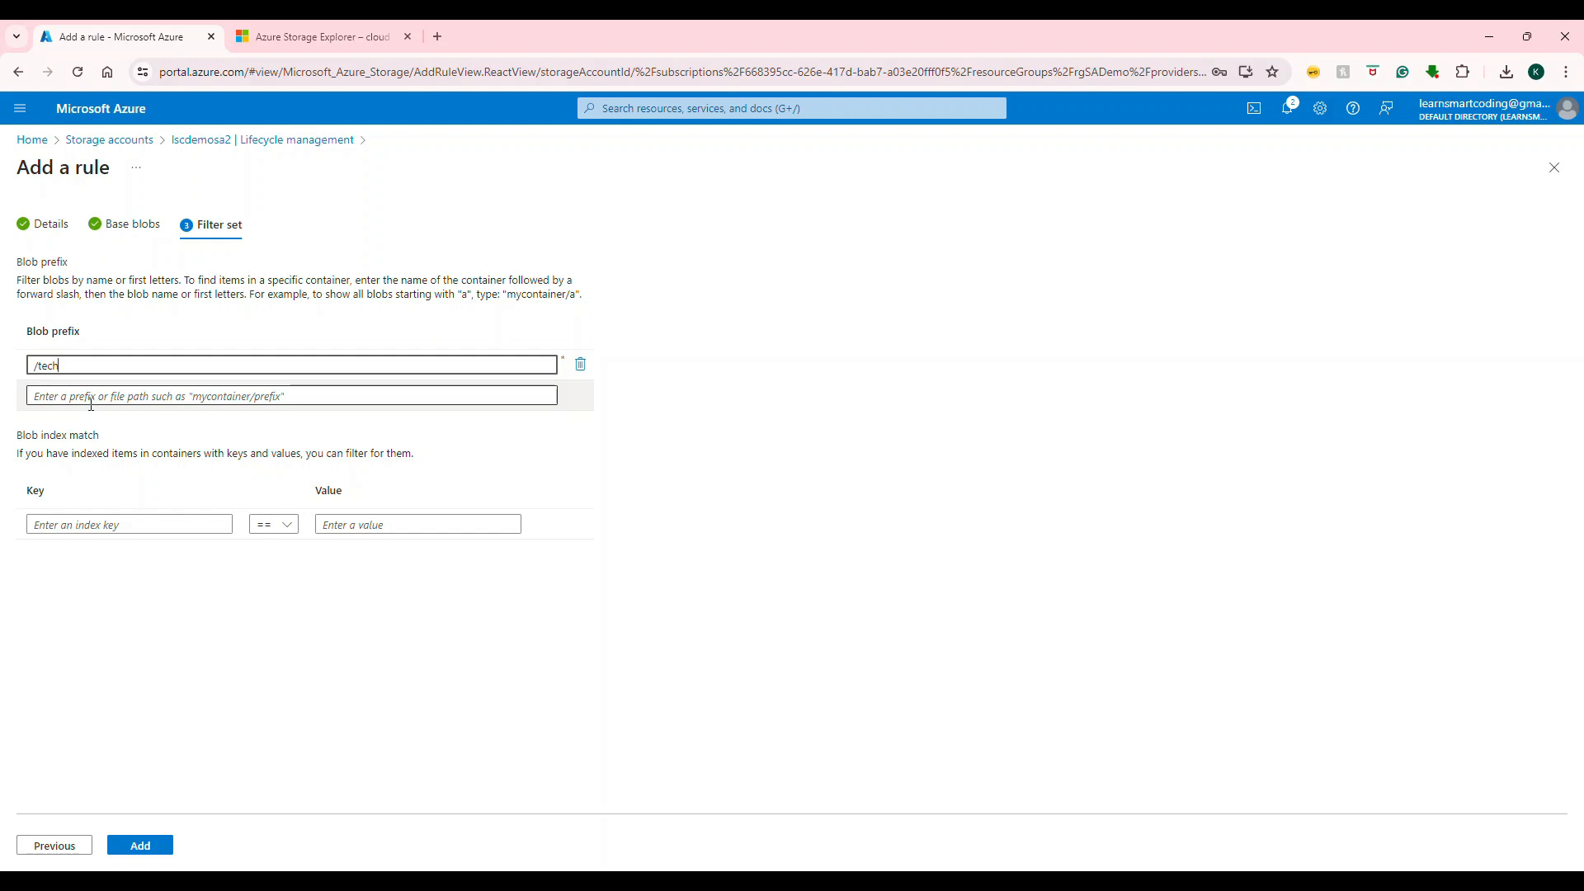
pyautogui.click(128, 523)
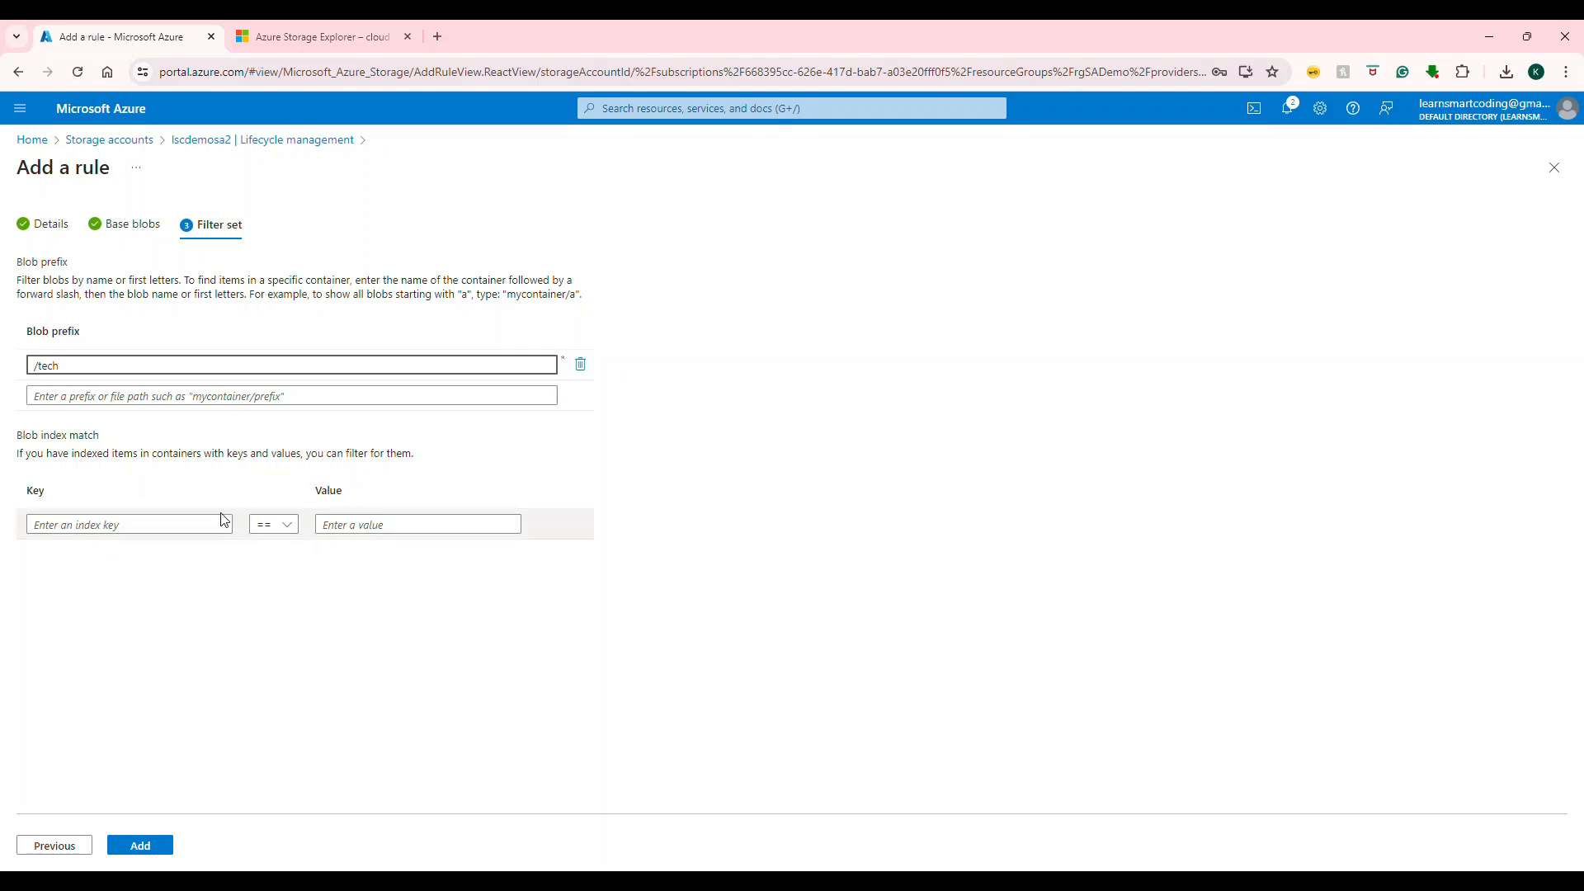
pyautogui.click(139, 844)
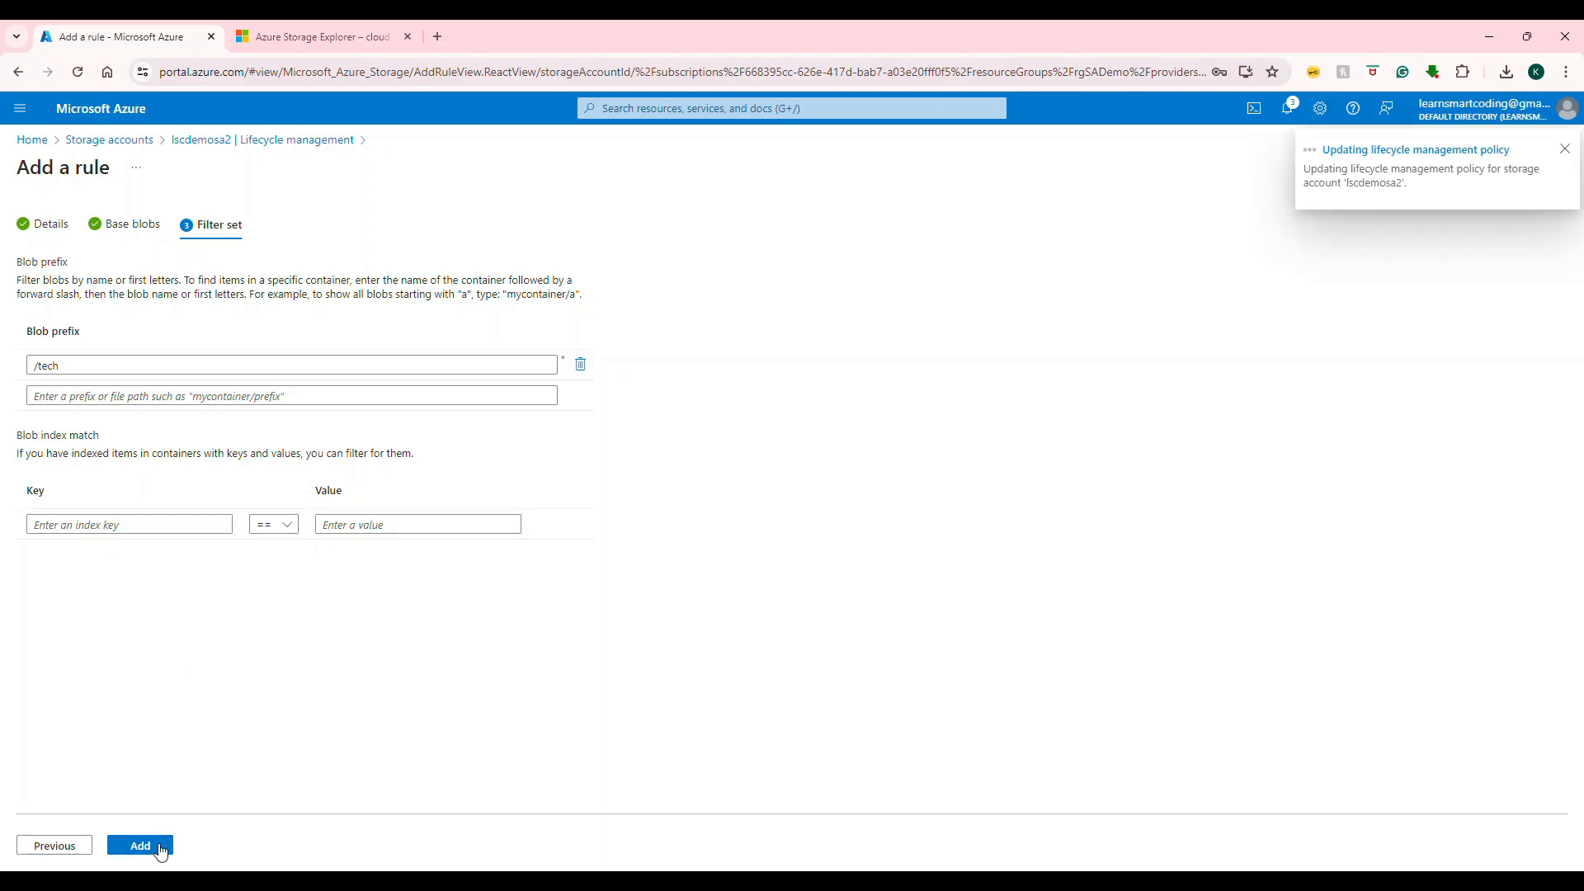
# Step: Save the rule so Move 1 Week Old Blobs is enabled, and return to Containers
pyautogui.click(138, 845)
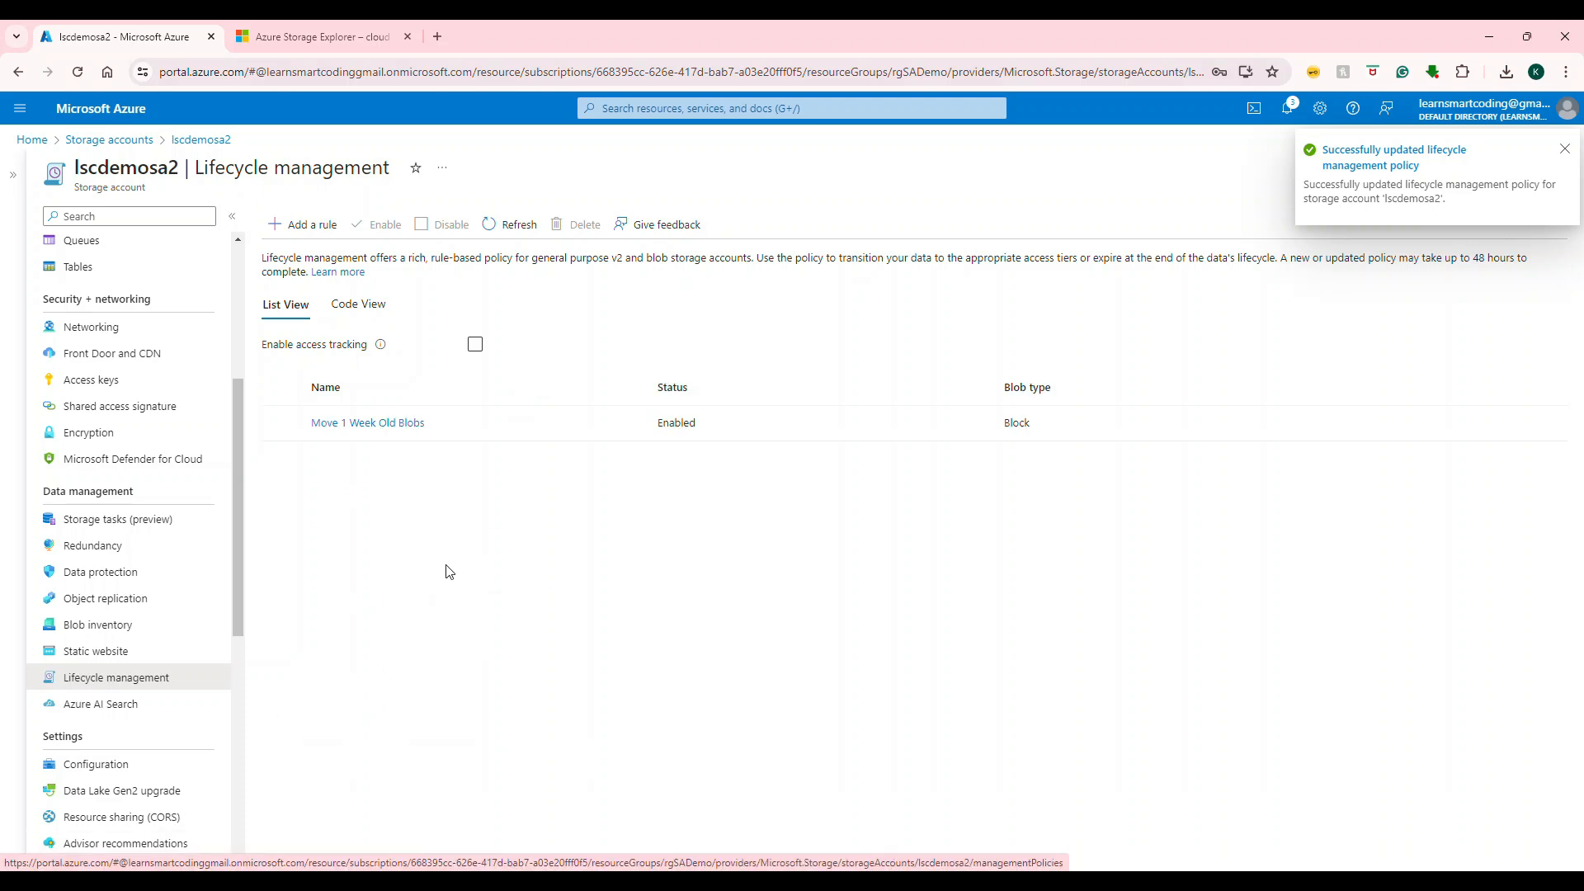
pyautogui.click(1565, 149)
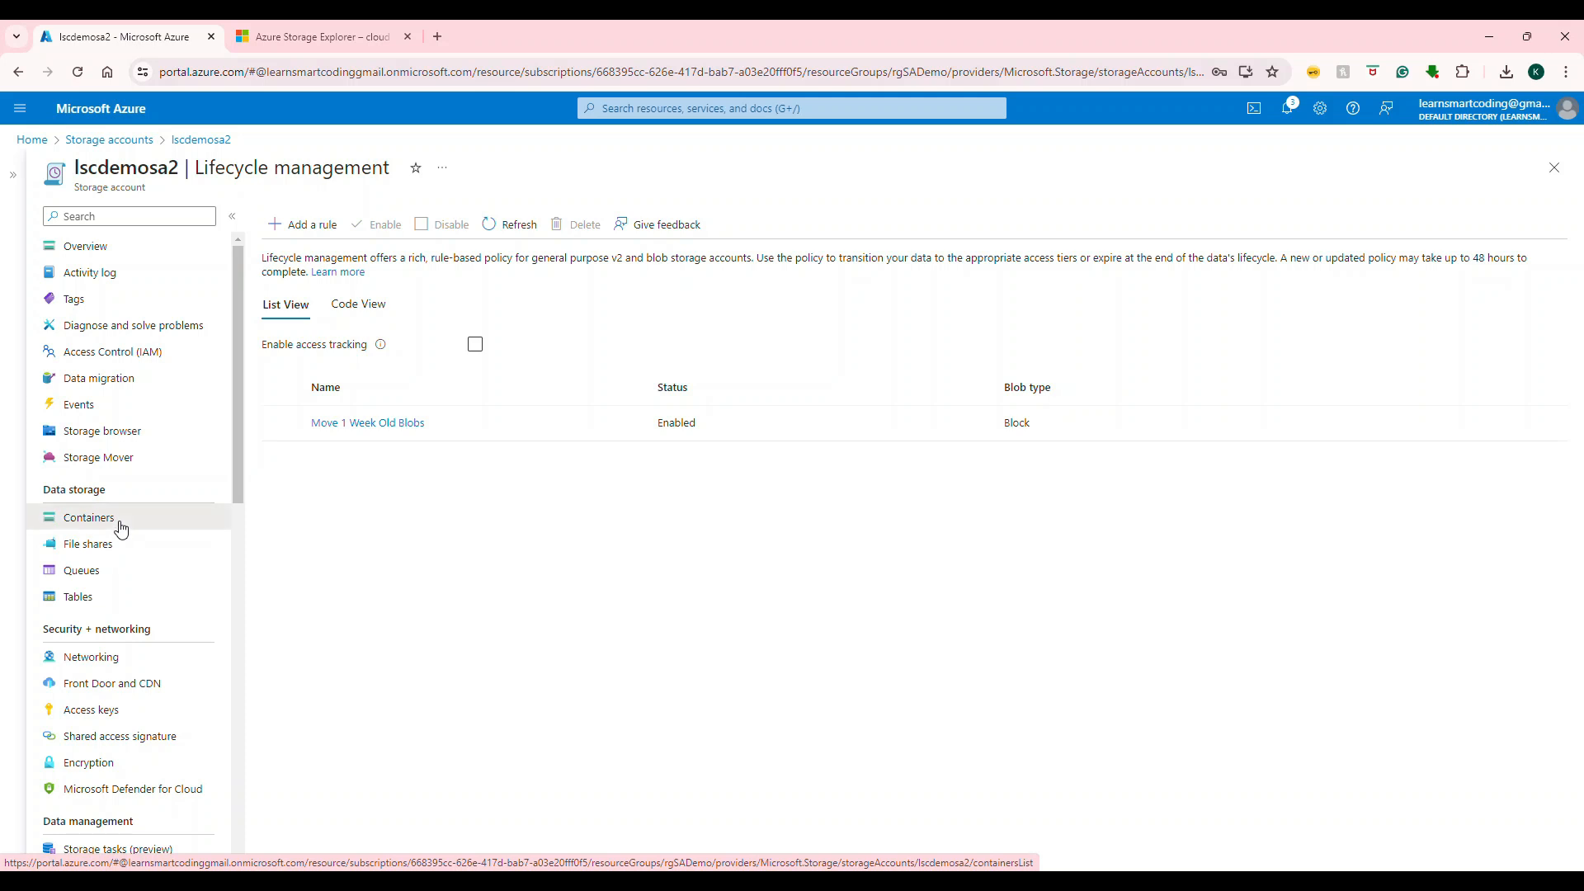
pyautogui.click(89, 516)
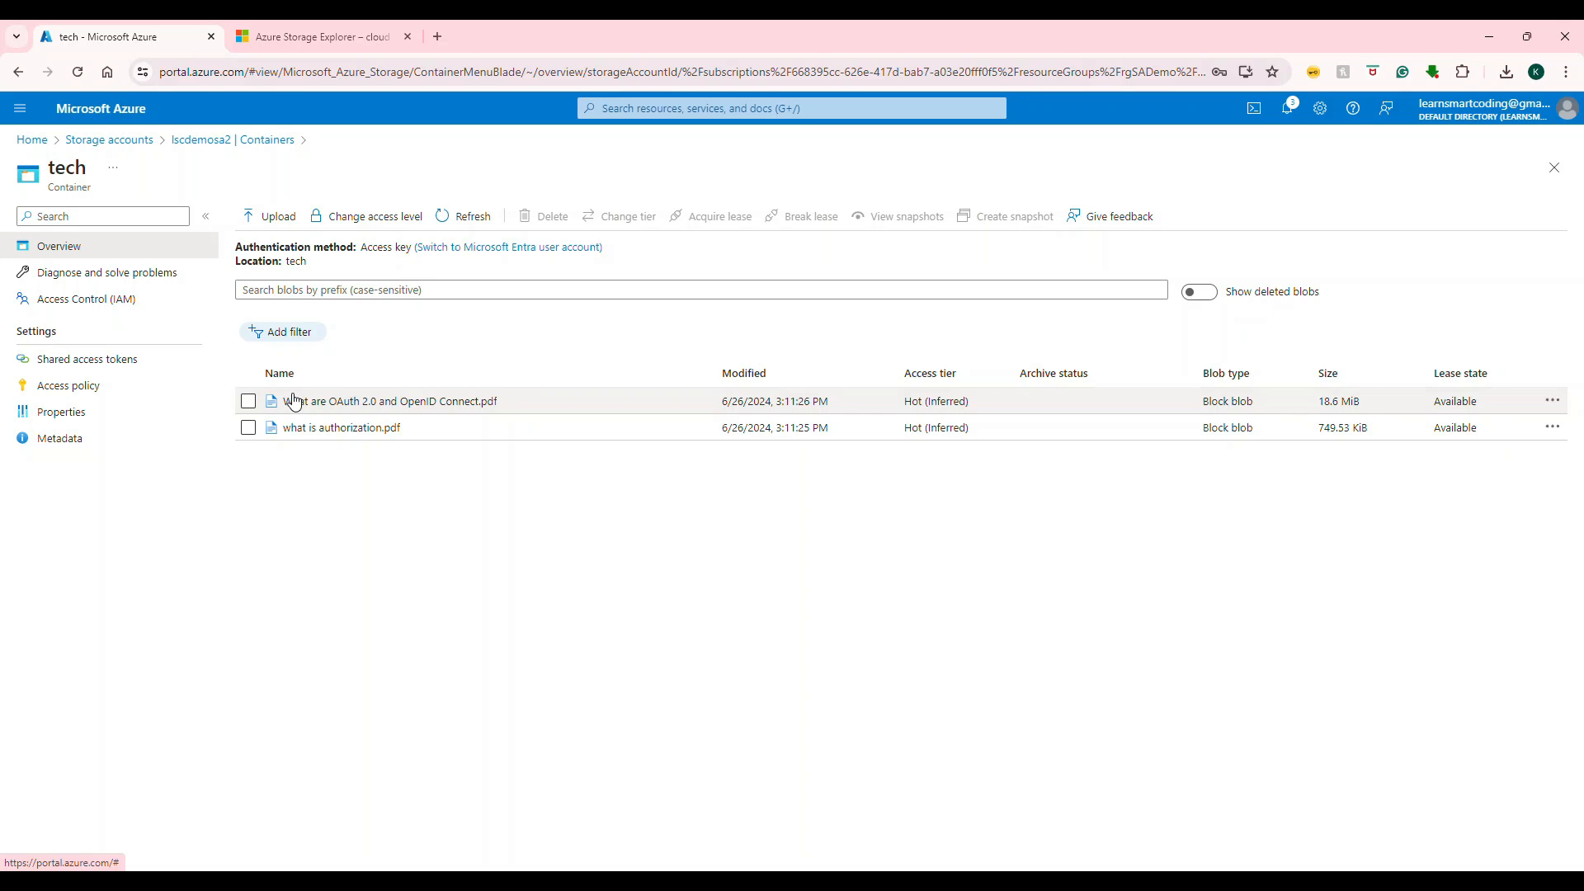
# Step: Inspect the 'What are OAuth 2.0 and OpenID Connect.pdf' blob in tech and select it
pyautogui.click(392, 401)
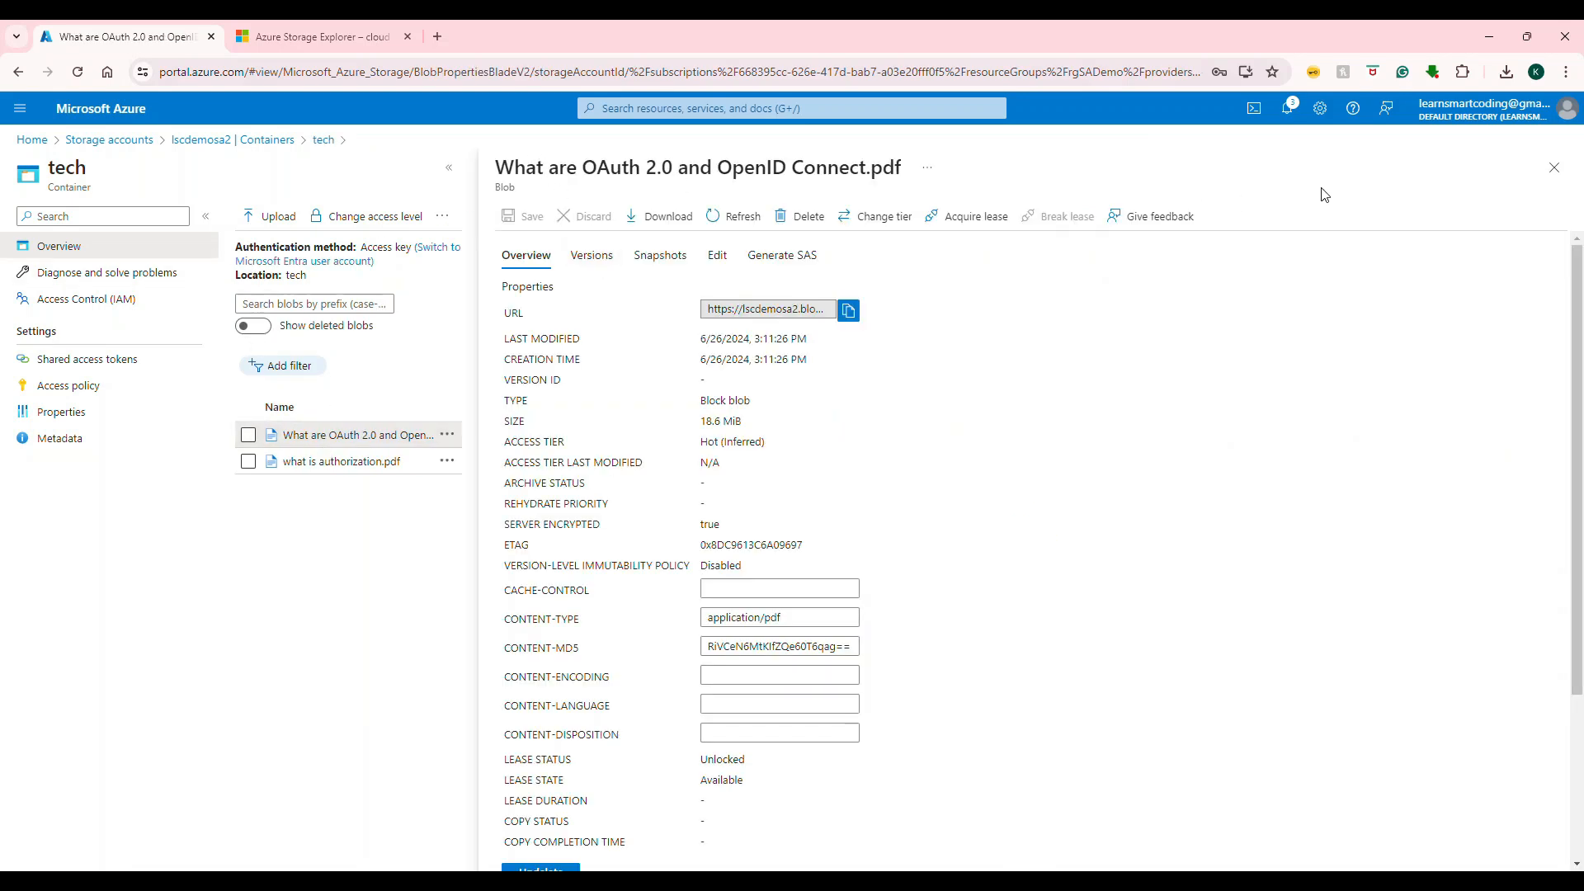
pyautogui.click(1554, 169)
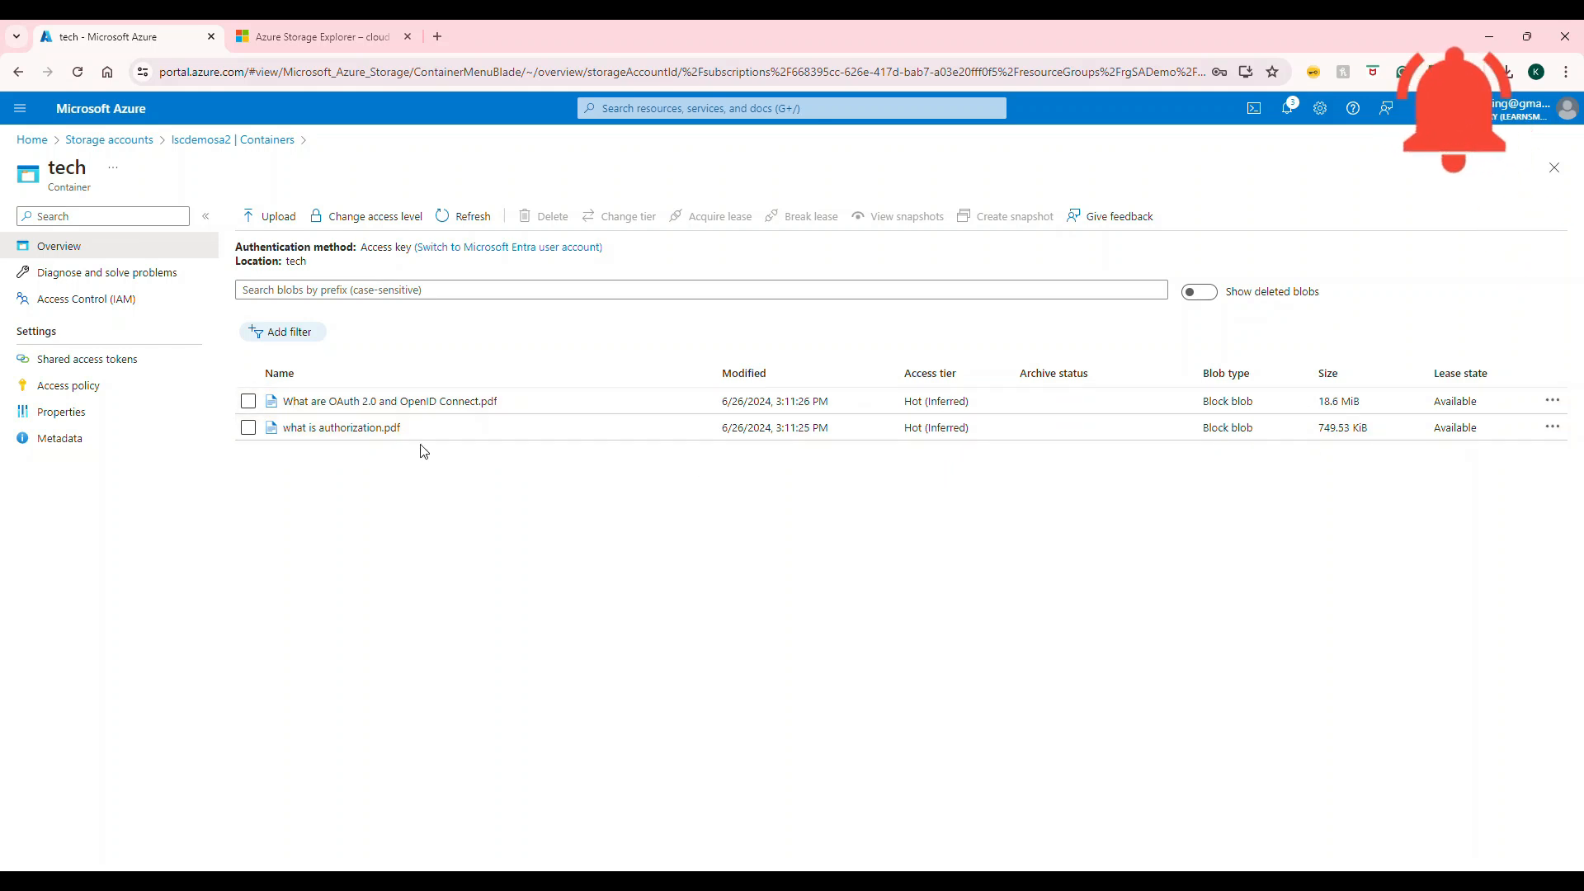
pyautogui.click(248, 401)
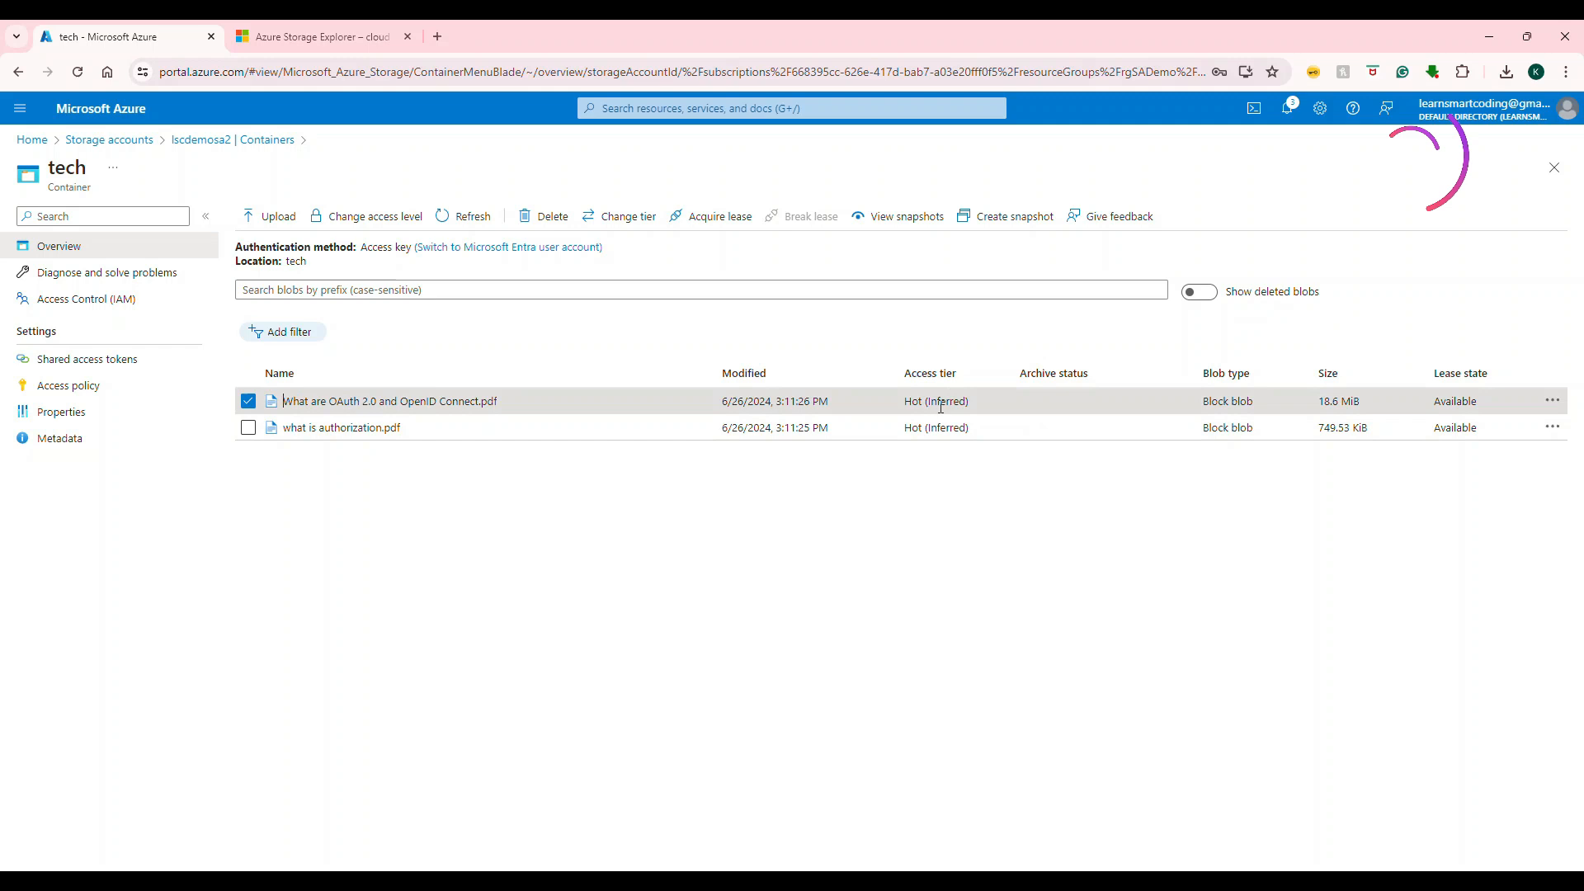
pyautogui.moveTo(944, 425)
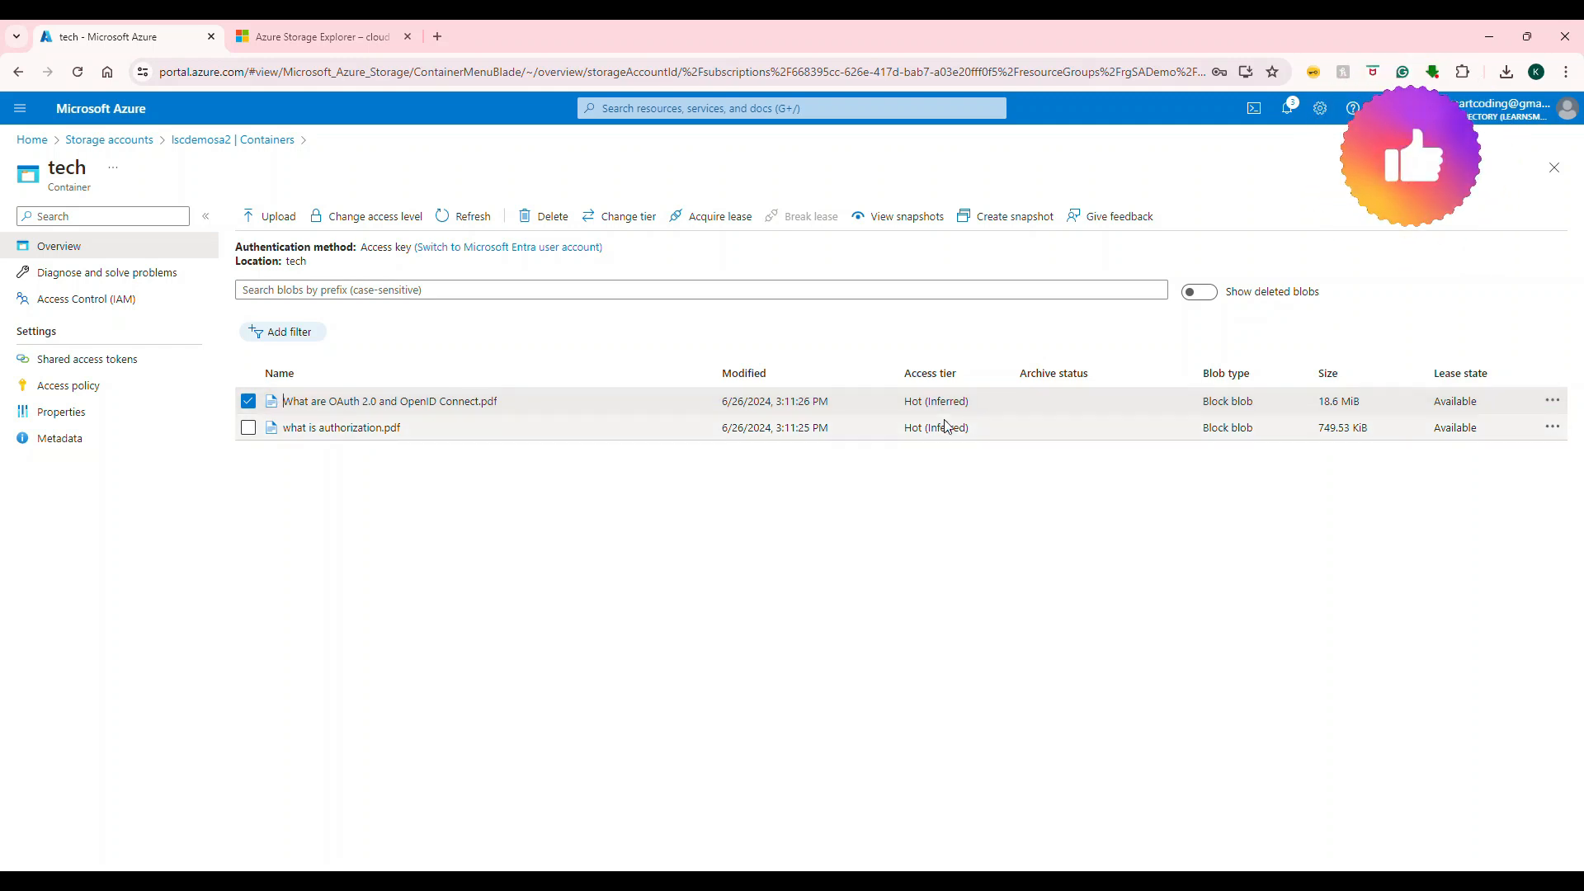